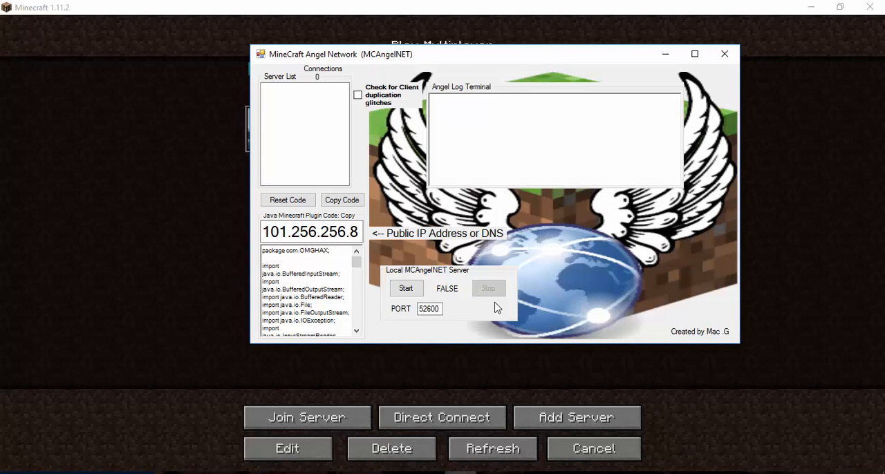
{"action": "mouse_move", "coordinate": [432, 303]}
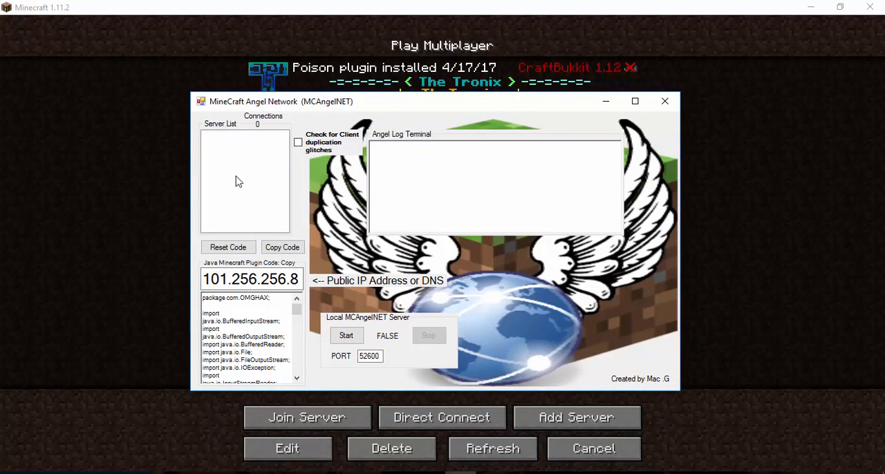
{"action": "mouse_move", "coordinate": [247, 166]}
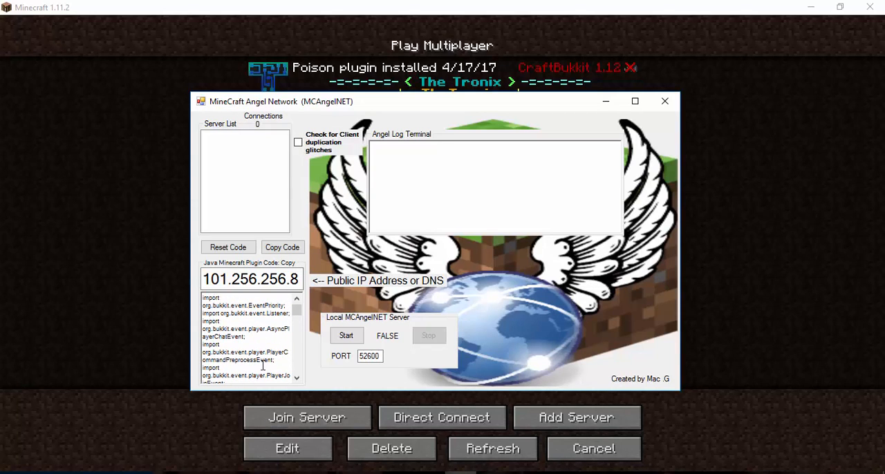
{"action": "mouse_move", "coordinate": [370, 319]}
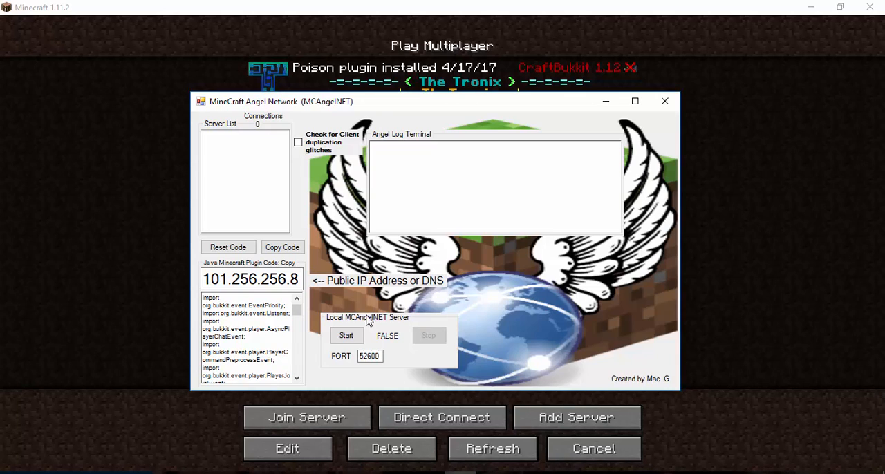
{"action": "mouse_move", "coordinate": [376, 369]}
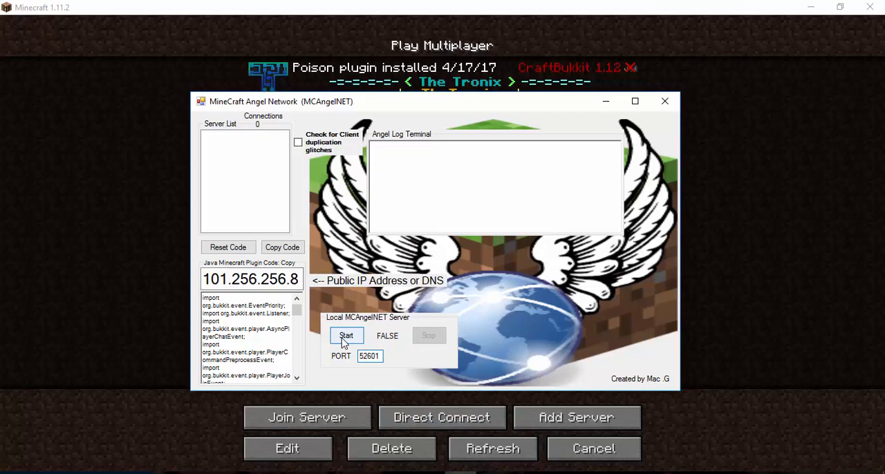
- Start the local MCAngelNET server, then restart it on port 52600
{"action": "left_click", "coordinate": [346, 335]}
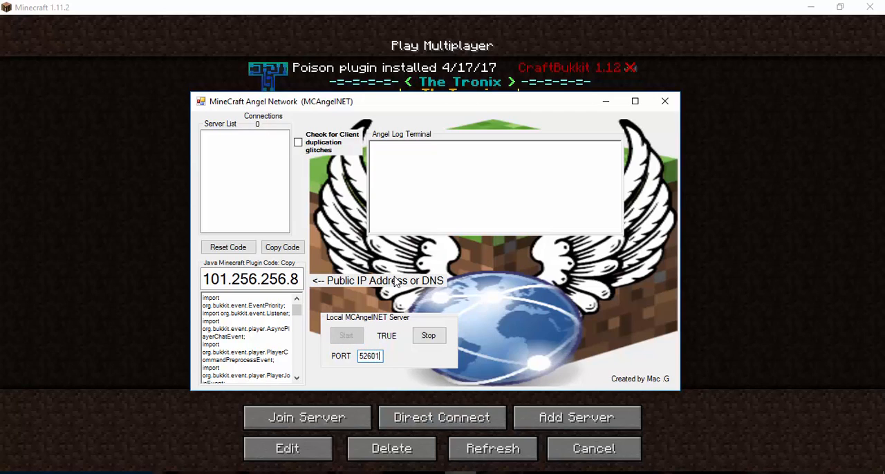
{"action": "mouse_move", "coordinate": [387, 347]}
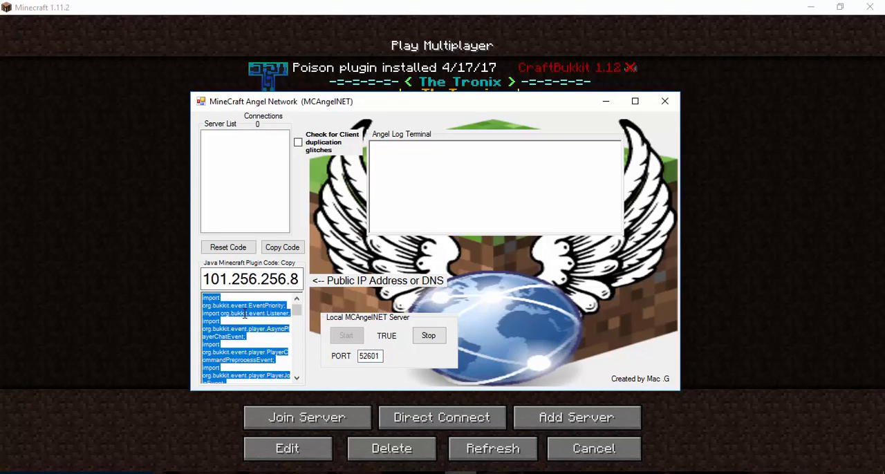
{"action": "mouse_move", "coordinate": [164, 328]}
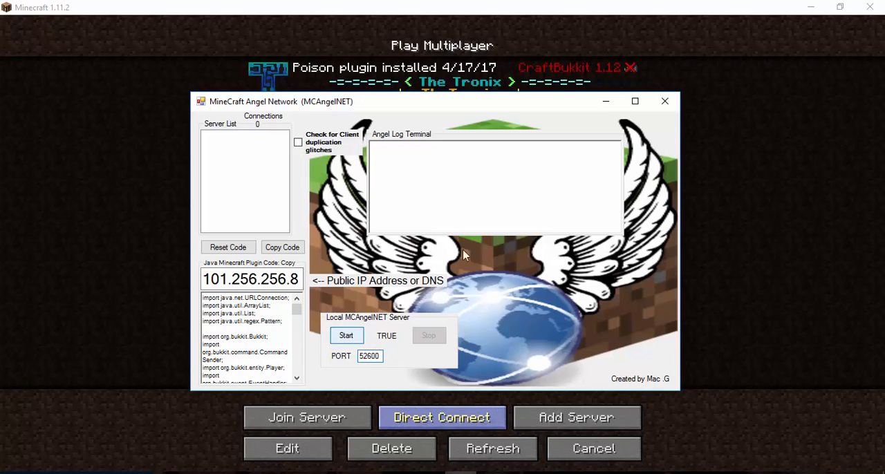
{"action": "left_click", "coordinate": [347, 335]}
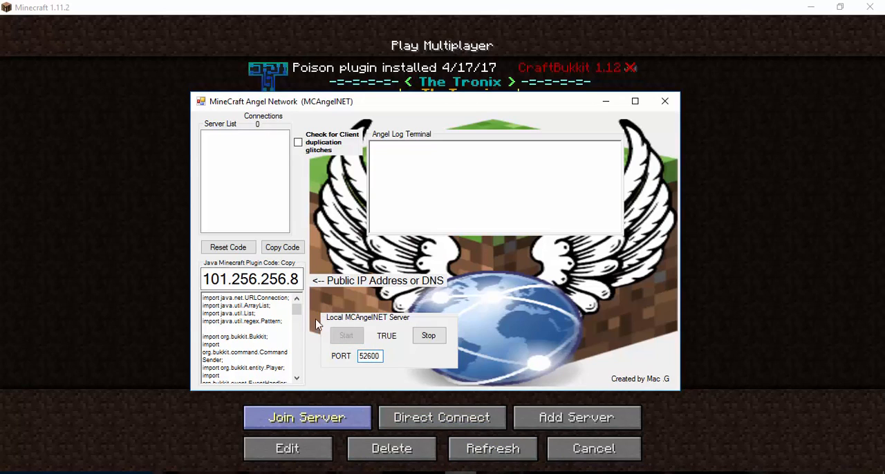
{"action": "mouse_move", "coordinate": [287, 448]}
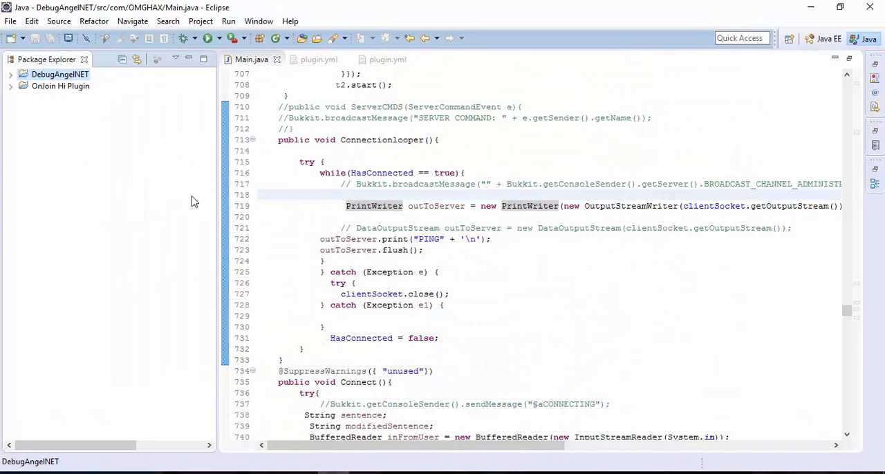
{"action": "mouse_move", "coordinate": [11, 159]}
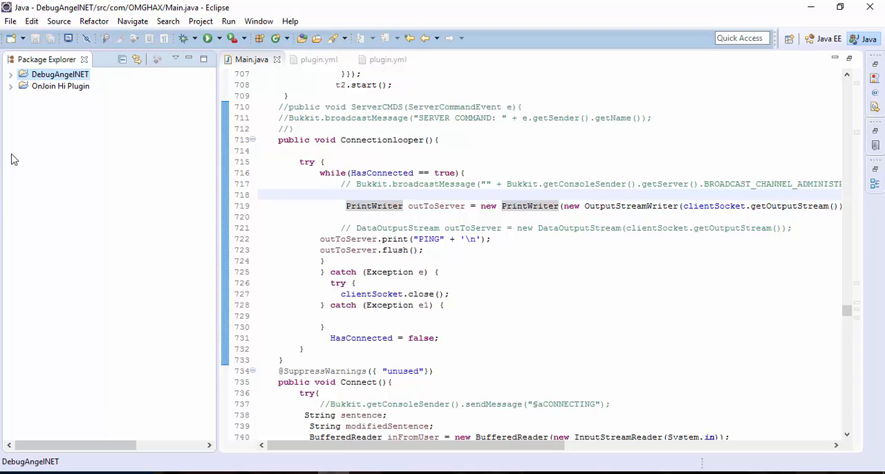
- Create a new Java project named Plugin from Package Explorer
{"action": "right_click", "coordinate": [61, 74]}
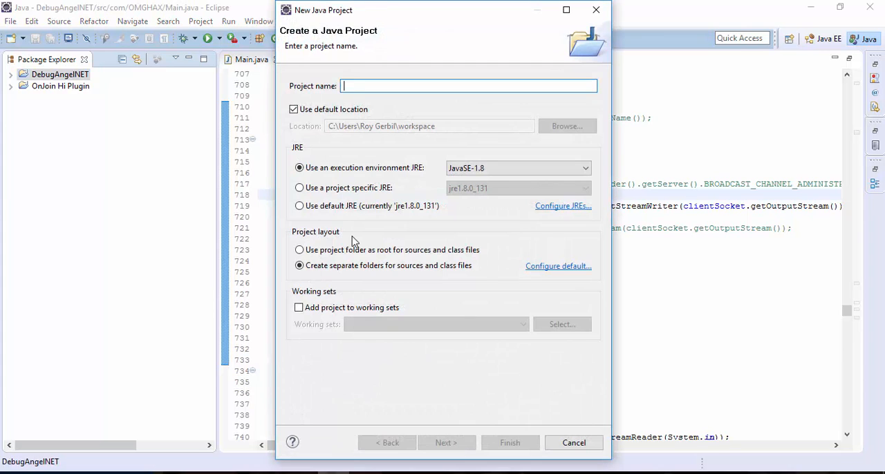
{"action": "type", "text": "Plygu"}
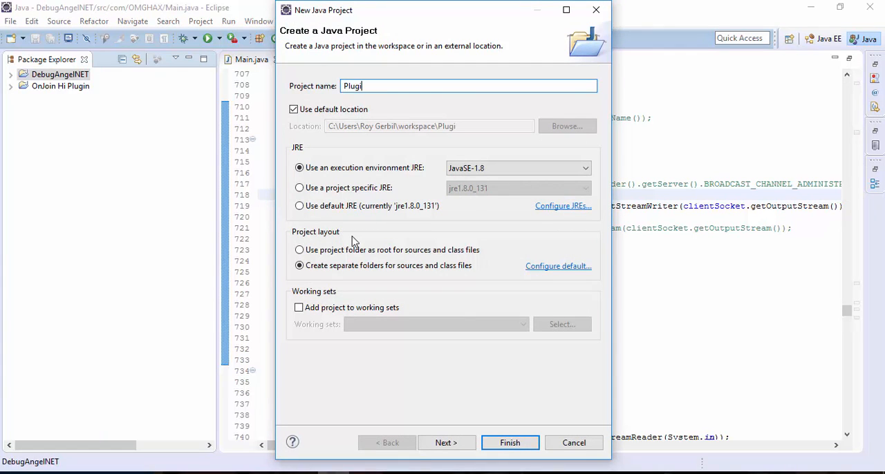
{"action": "left_click", "coordinate": [509, 442]}
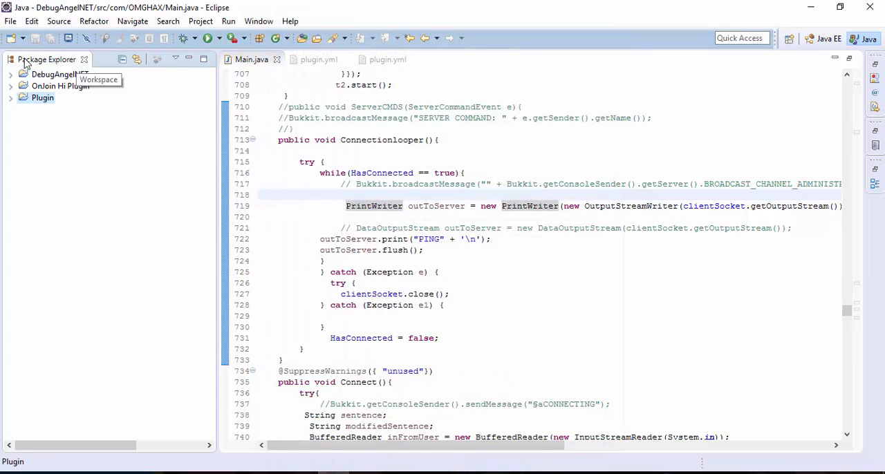
- Add spigot-1.11.2.jar to the Plugin project's build path as an external archive
{"action": "right_click", "coordinate": [43, 98]}
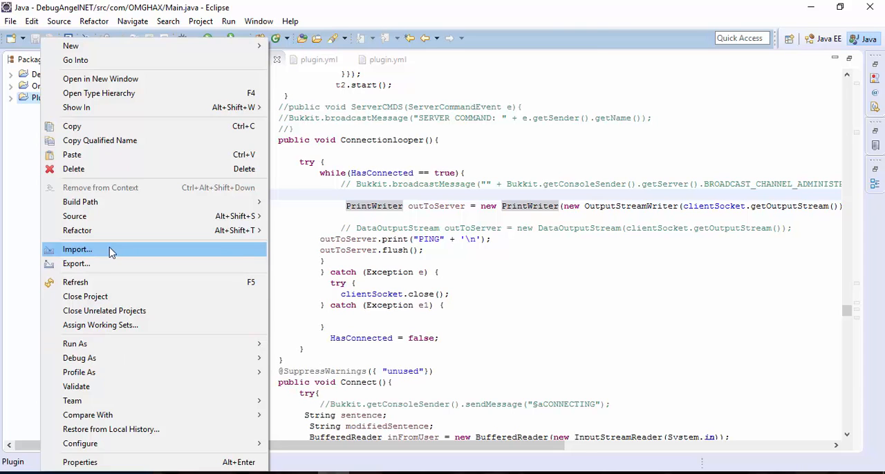
{"action": "left_click", "coordinate": [77, 249]}
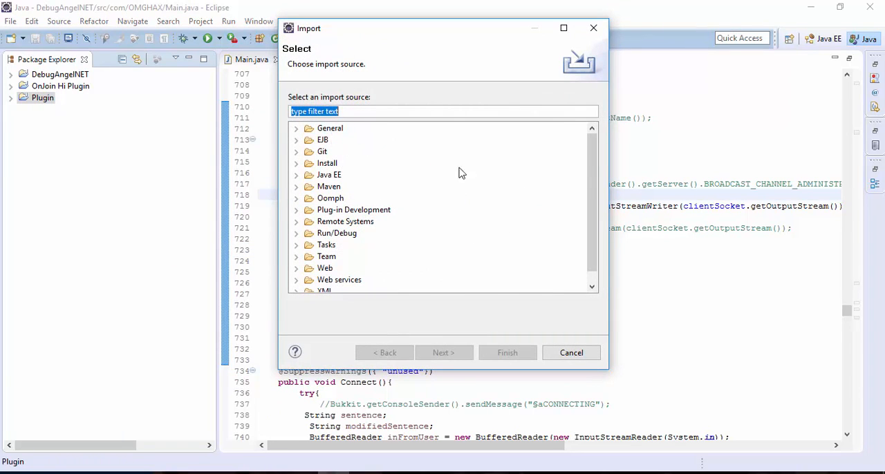
{"action": "left_click", "coordinate": [572, 353]}
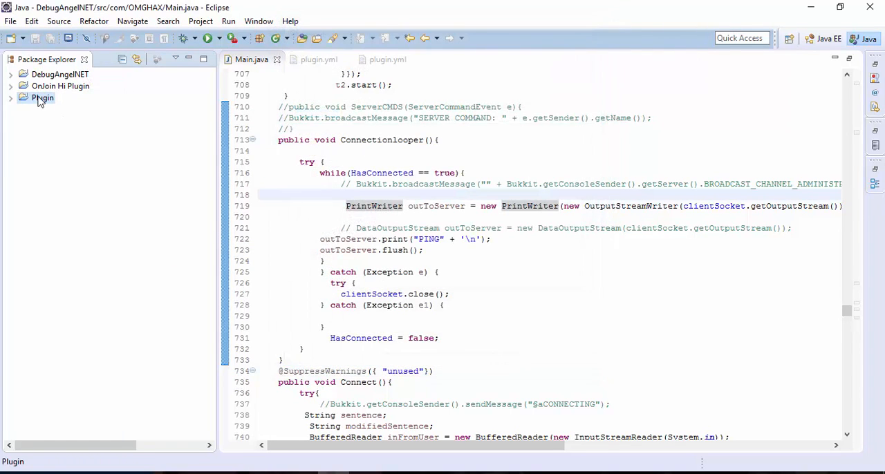
{"action": "right_click", "coordinate": [42, 97]}
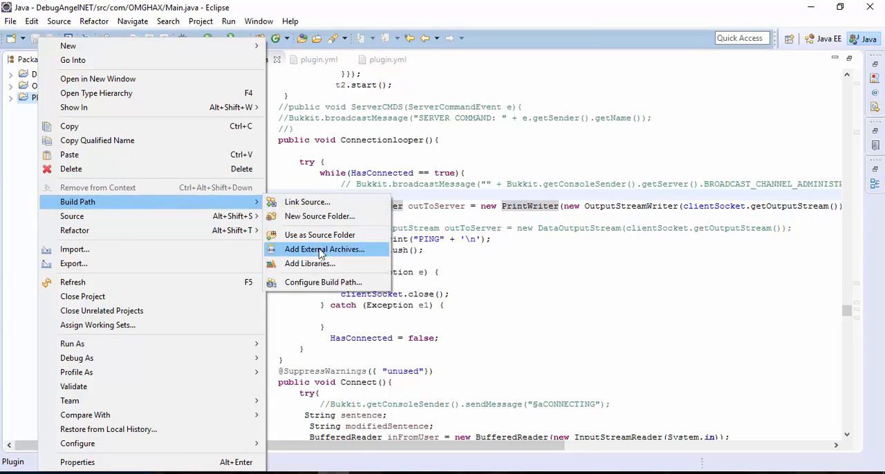
{"action": "key", "text": "Escape"}
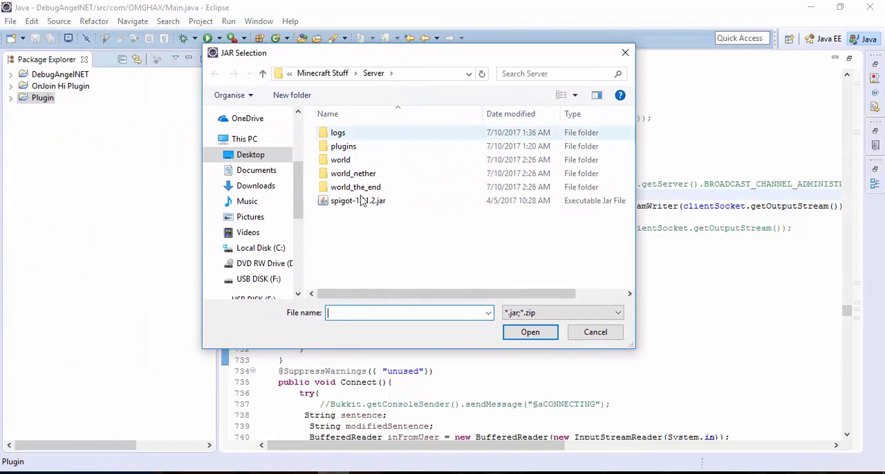
{"action": "left_click", "coordinate": [357, 201]}
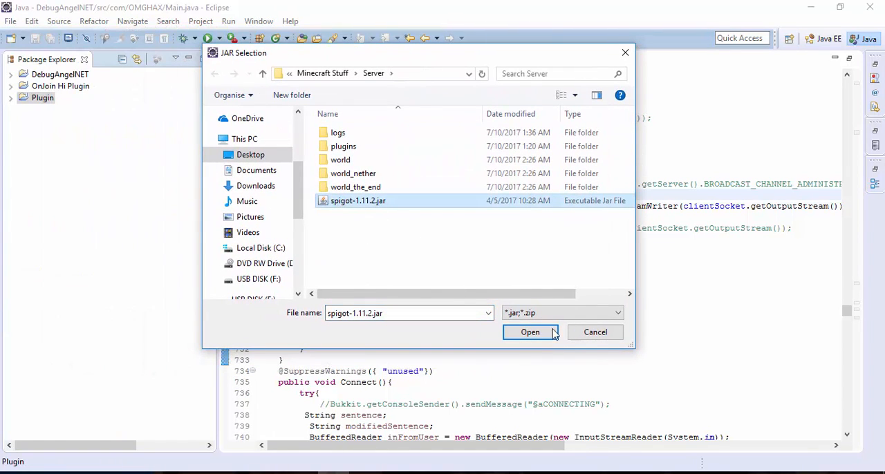
{"action": "left_click", "coordinate": [529, 332]}
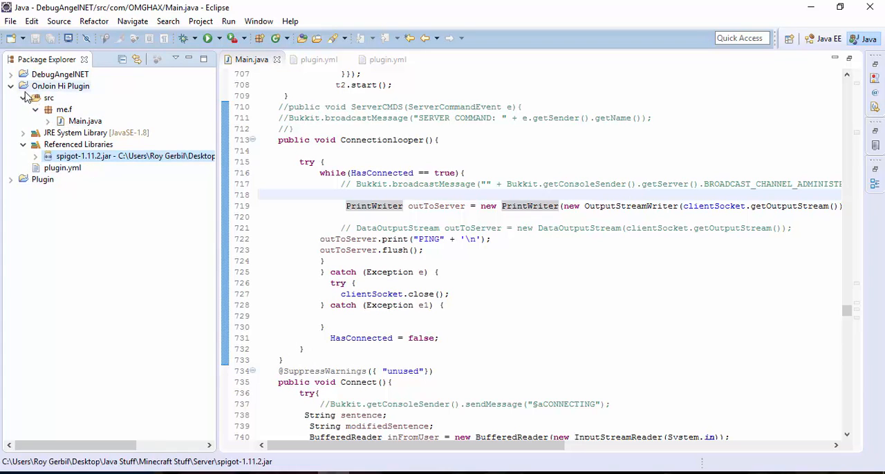
- Expand the Plugin project to show Referenced Libraries and collapse OnJoin Hi Plugin
{"action": "left_click", "coordinate": [12, 179]}
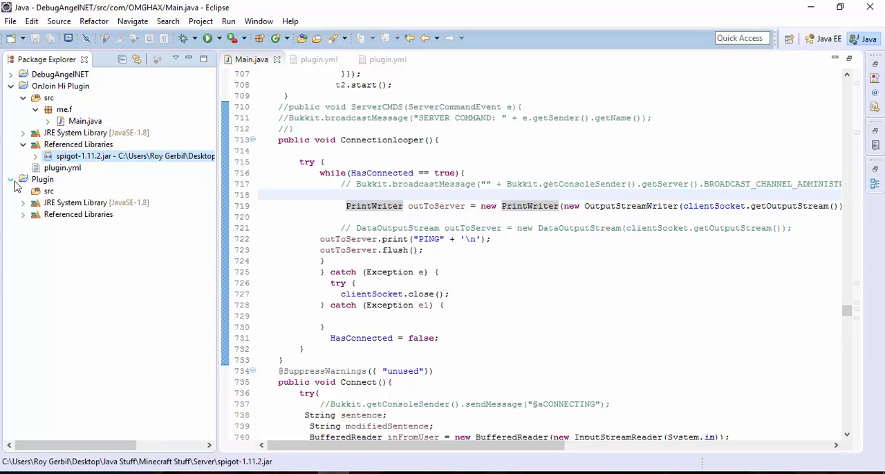
{"action": "left_click", "coordinate": [23, 98]}
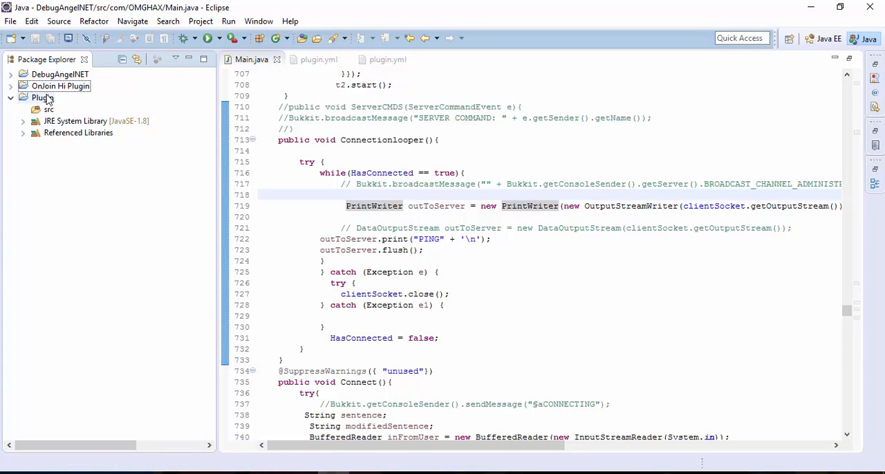
{"action": "left_click", "coordinate": [43, 97]}
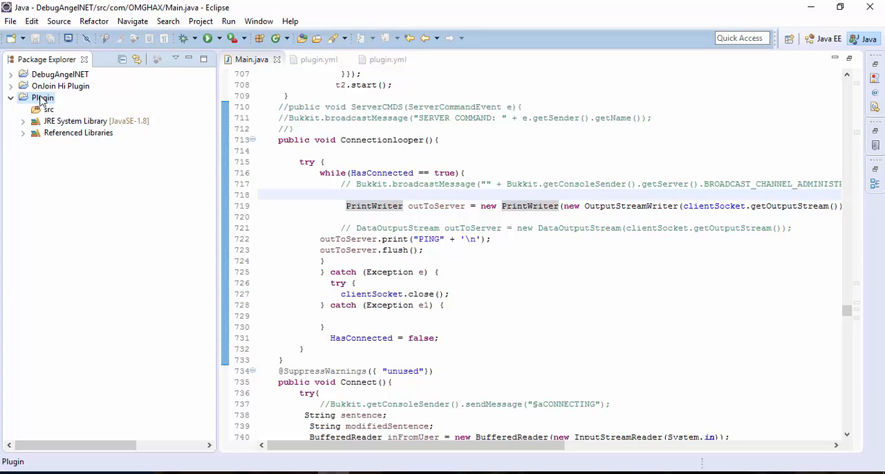
- Create a package named com.Plugin in the Plugin project's src folder
{"action": "right_click", "coordinate": [42, 97]}
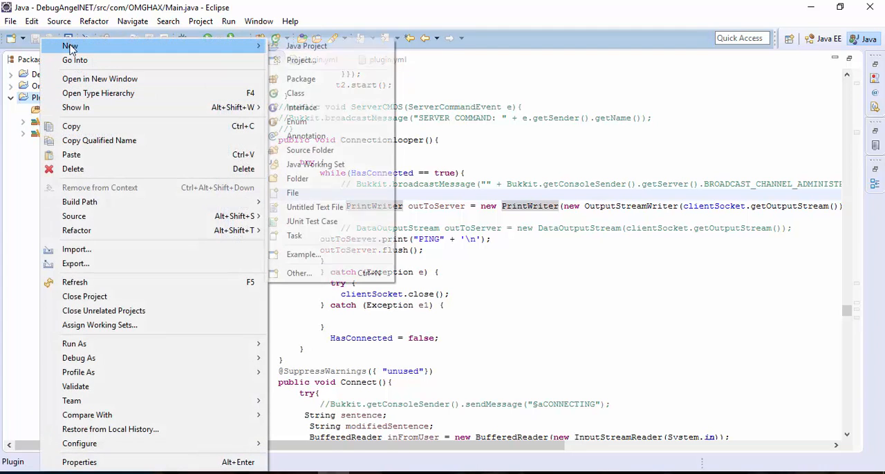
{"action": "mouse_move", "coordinate": [235, 58]}
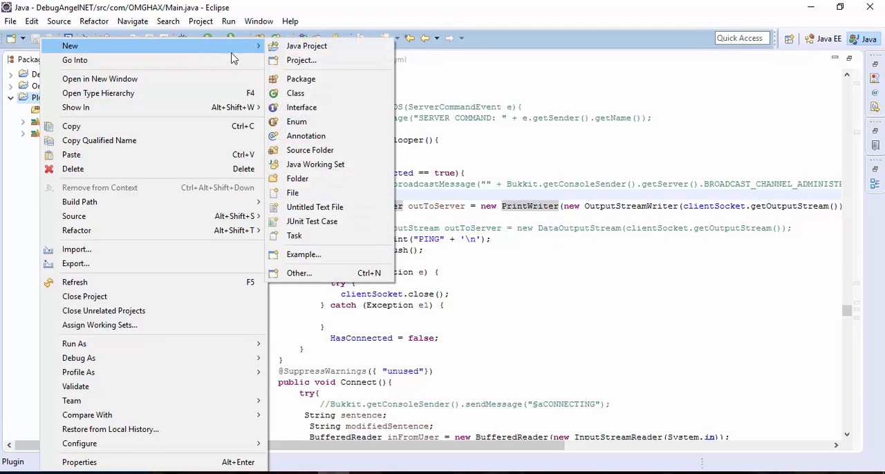
{"action": "left_click", "coordinate": [301, 78]}
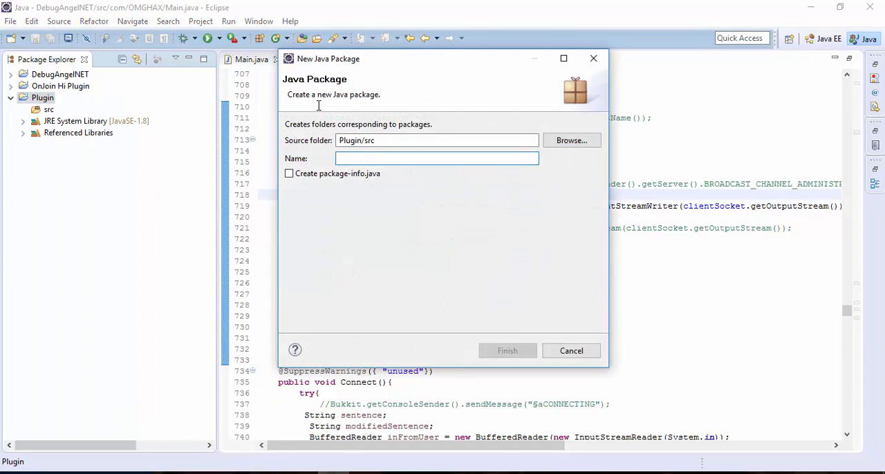
{"action": "type", "text": "com"}
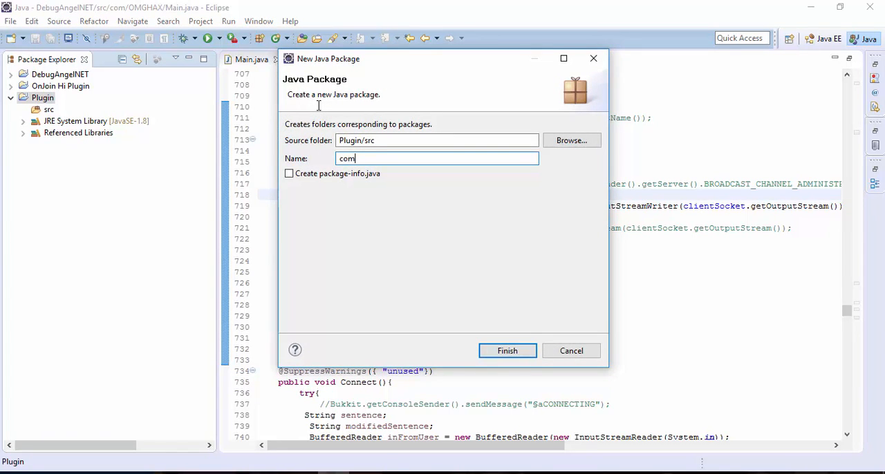
{"action": "type", "text": "m"}
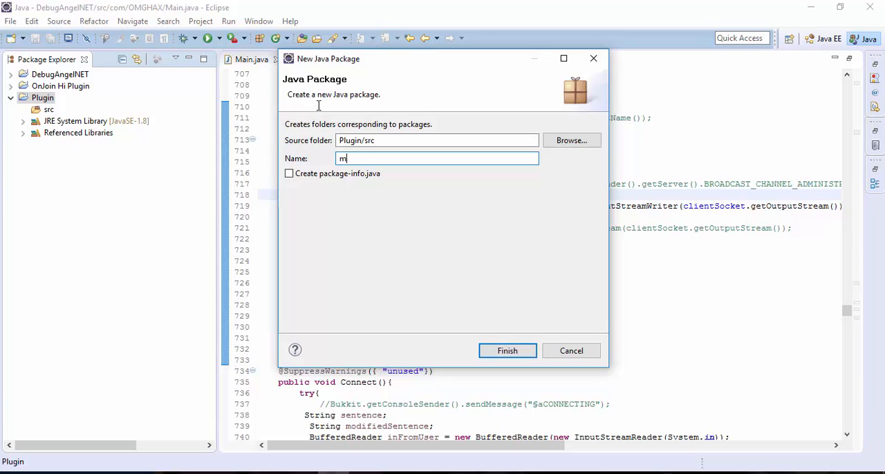
{"action": "type", "text": "com."}
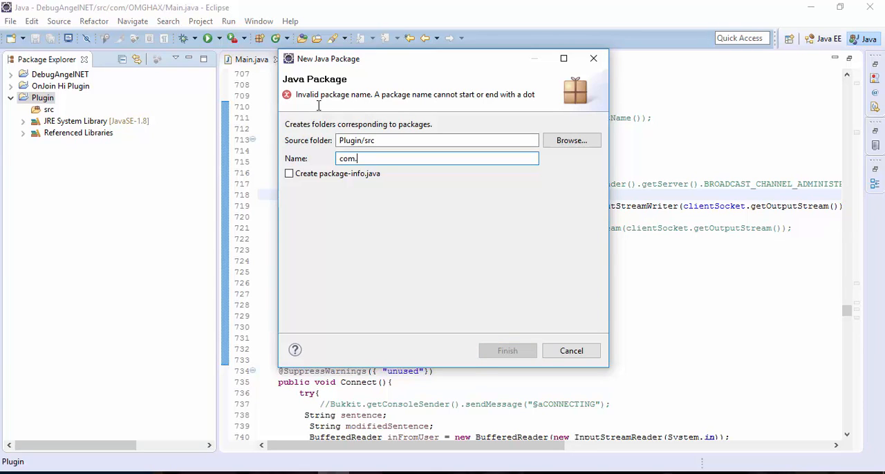
{"action": "type", "text": "Plug"}
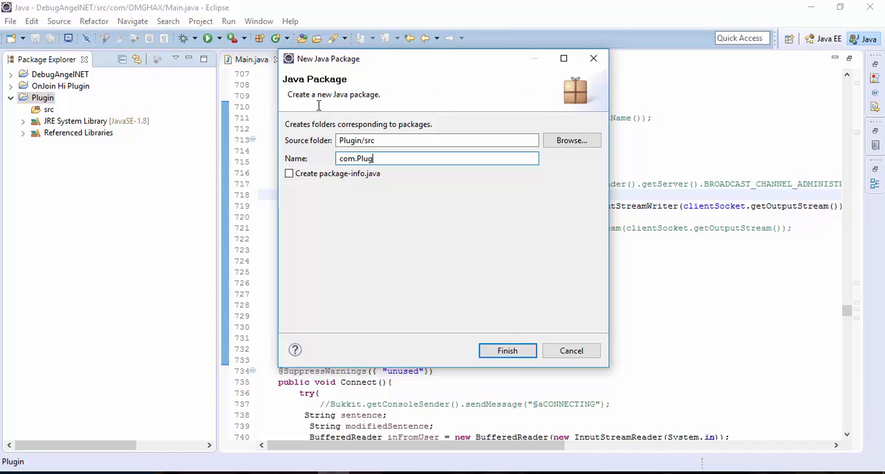
{"action": "type", "text": "in"}
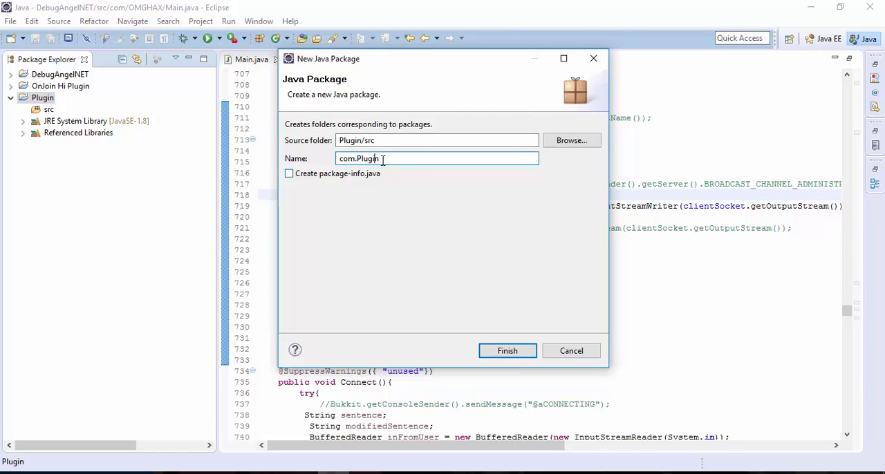
{"action": "left_click", "coordinate": [507, 351]}
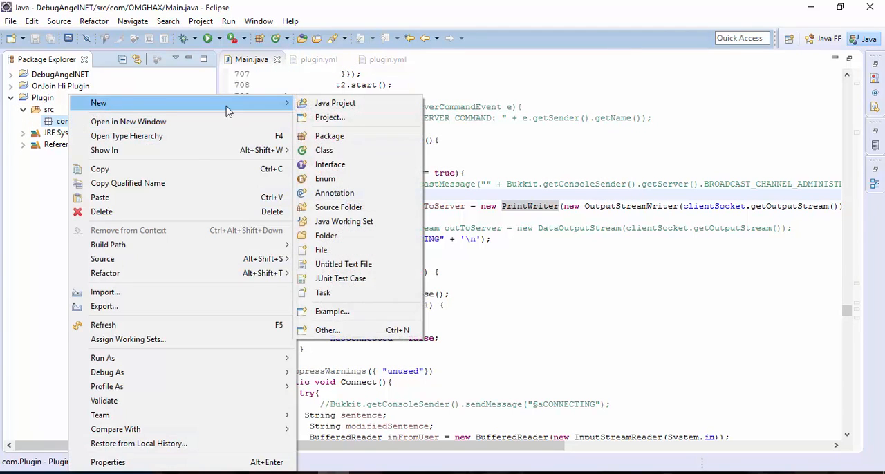
- Create a class named Main inside the com.Plugin package
{"action": "left_click", "coordinate": [323, 150]}
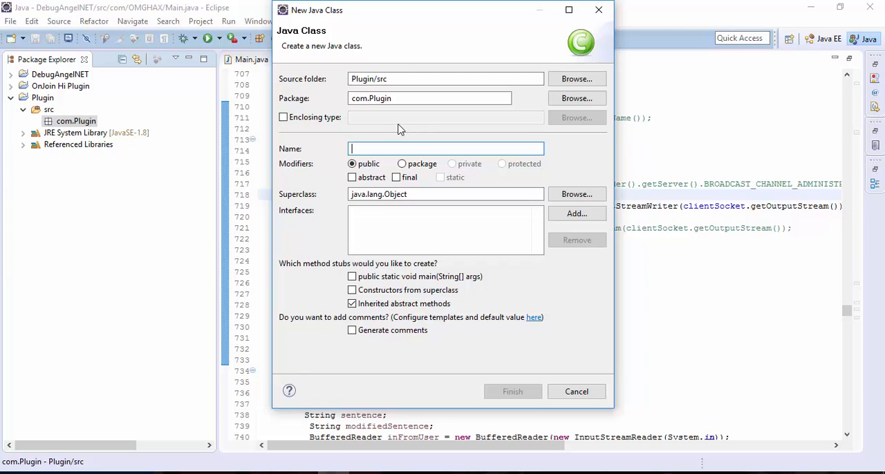
{"action": "type", "text": "Main"}
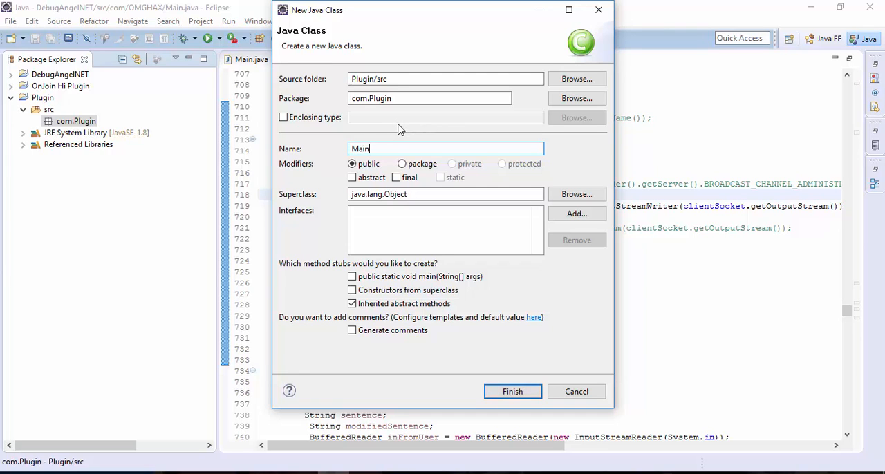
{"action": "left_click", "coordinate": [512, 391]}
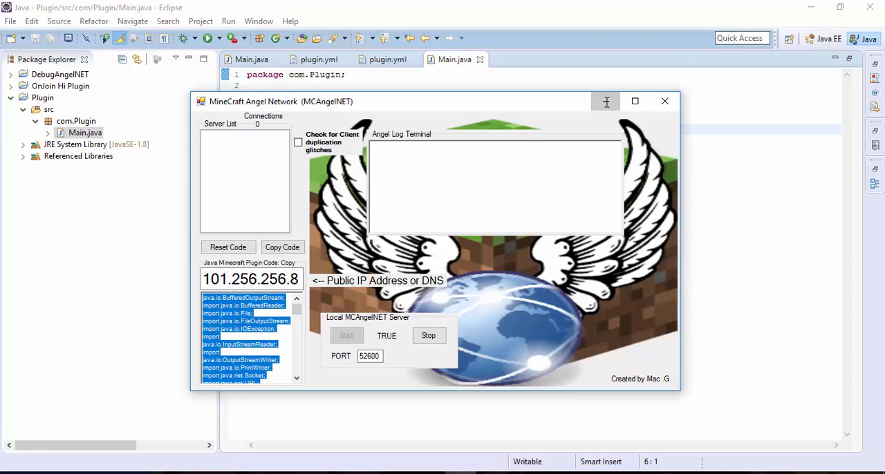
- Change Main.java's package name from OMGHAX to Plugin and save the file
{"action": "left_click", "coordinate": [664, 101]}
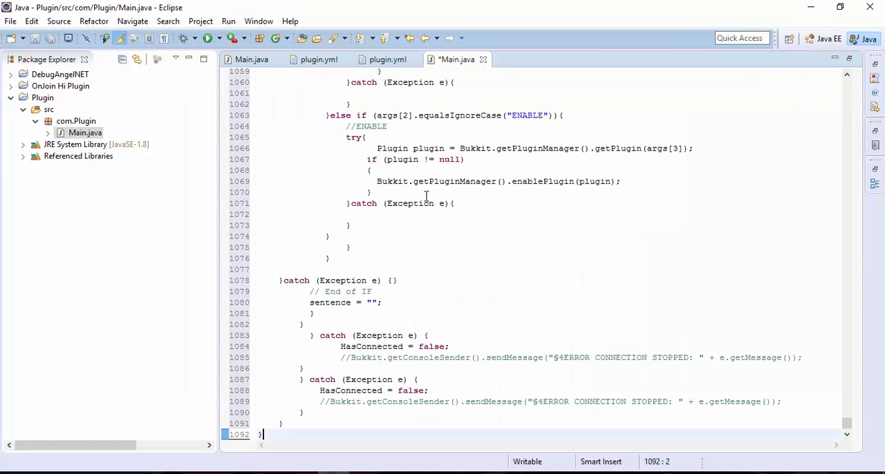
{"action": "scroll", "scroll_direction": "up", "scroll_amount": 3}
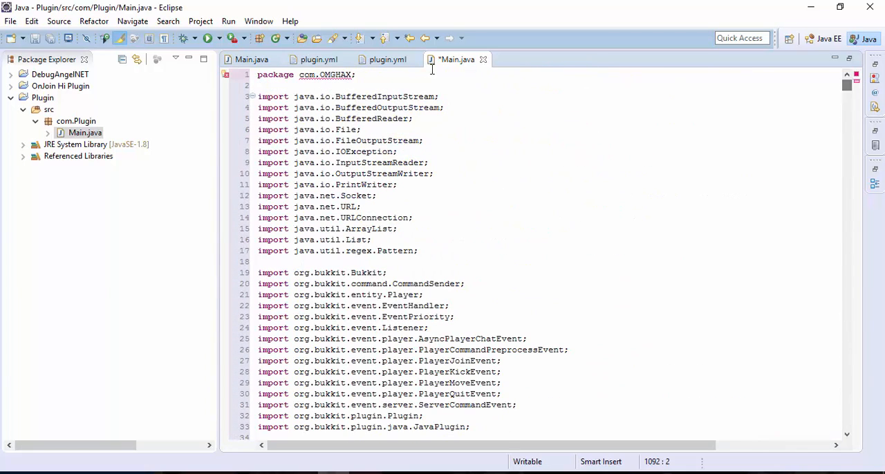
{"action": "double_click", "coordinate": [339, 75]}
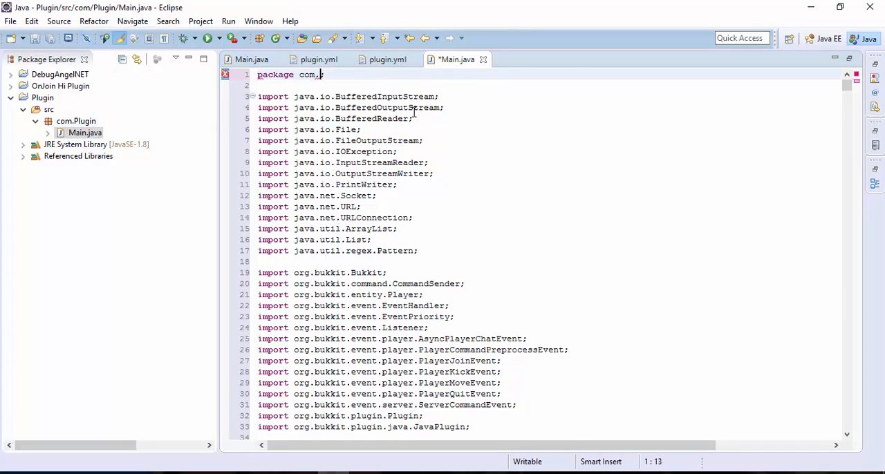
{"action": "type", "text": "Plugin"}
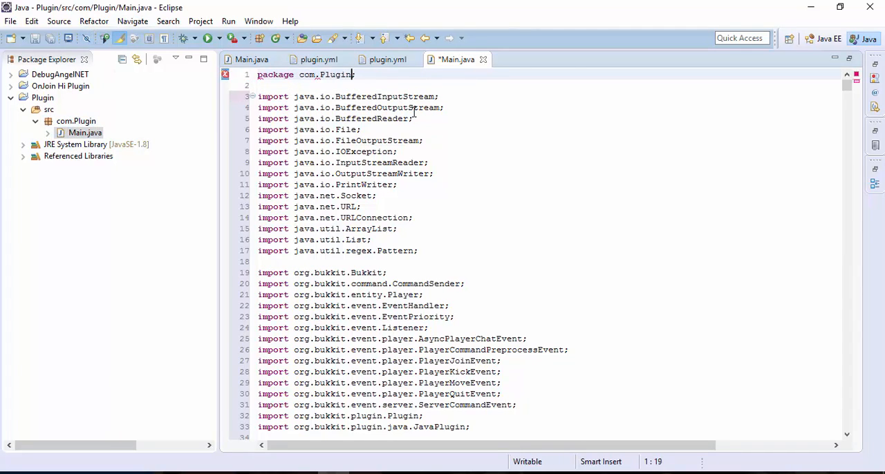
{"action": "key", "text": "ctrl+s"}
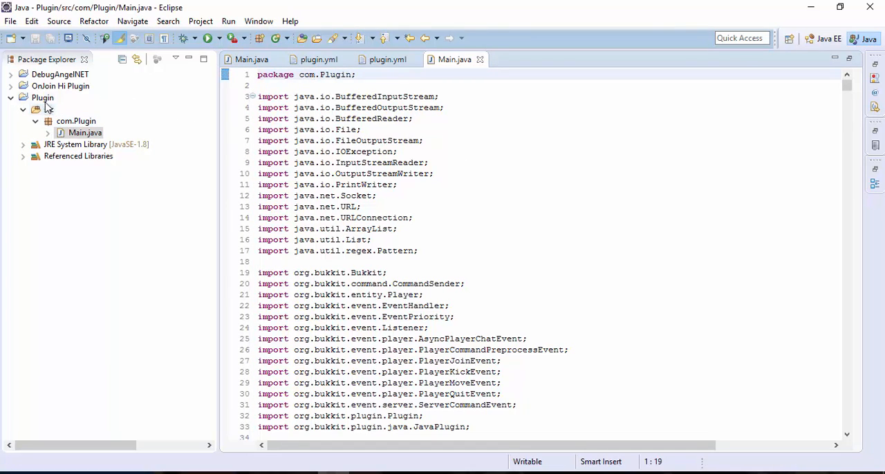
- Create a new file named plugin.yml in the Plugin project
{"action": "right_click", "coordinate": [42, 98]}
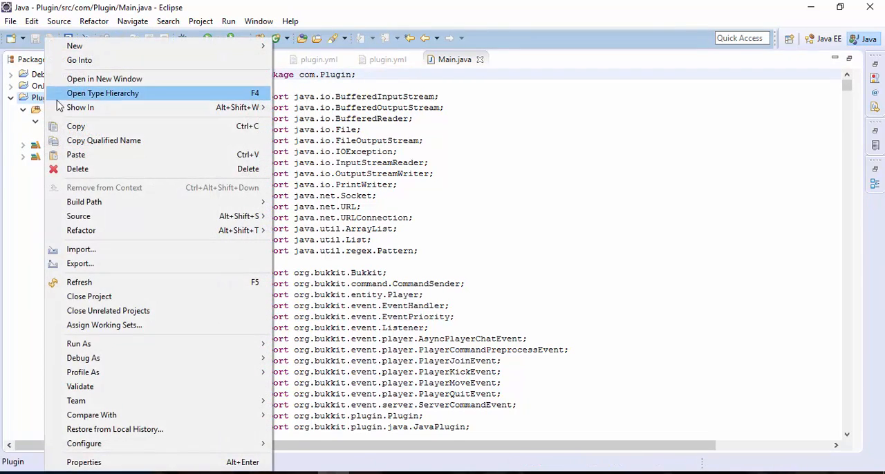
{"action": "mouse_move", "coordinate": [117, 41]}
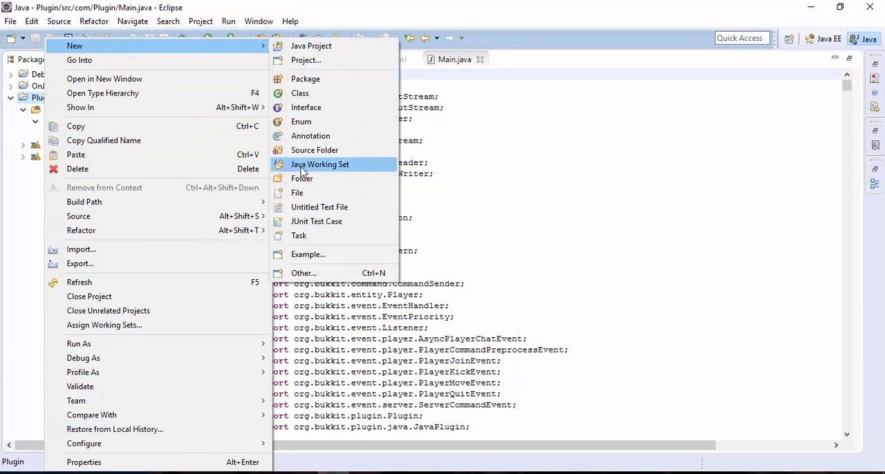
{"action": "left_click", "coordinate": [296, 193]}
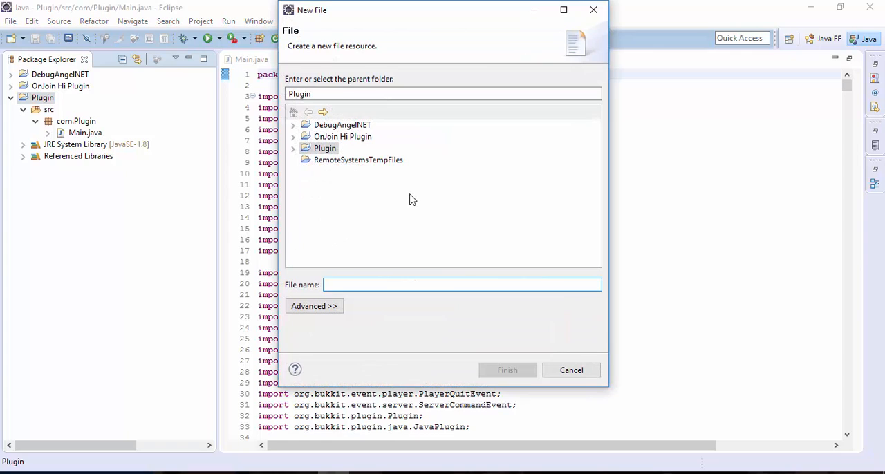
{"action": "type", "text": "plugin.y"}
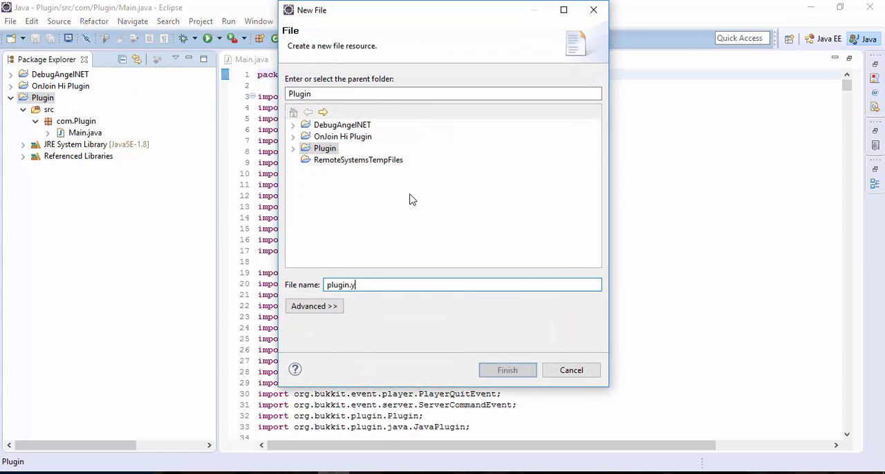
{"action": "left_click", "coordinate": [507, 370]}
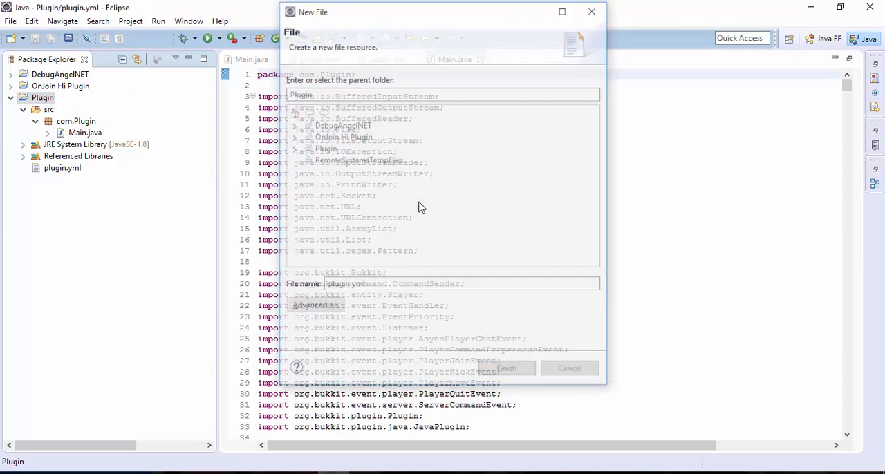
- Enter name Plugin, version 1.0 and description Remote Admin in plugin.yml
{"action": "left_click", "coordinate": [507, 368]}
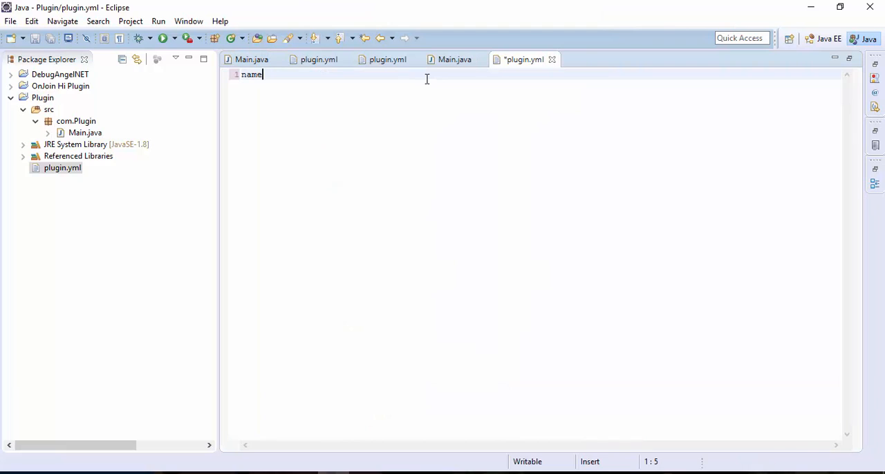
{"action": "type", "text": ": P1"}
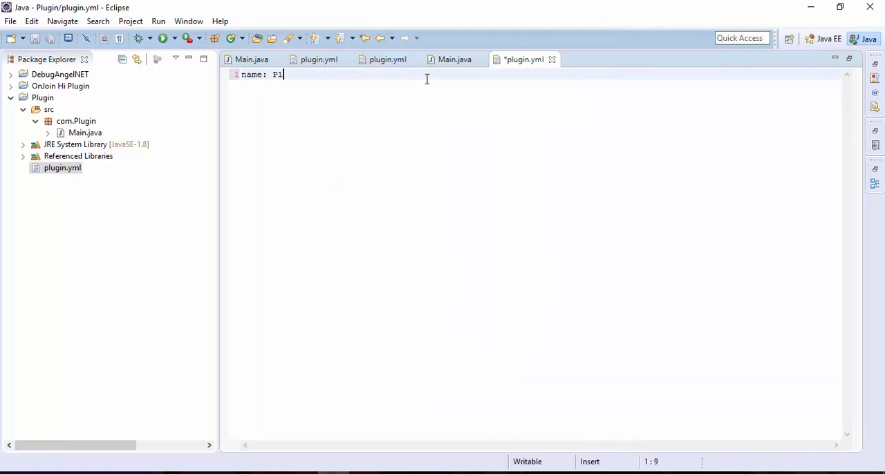
{"action": "type", "text": "ugin"}
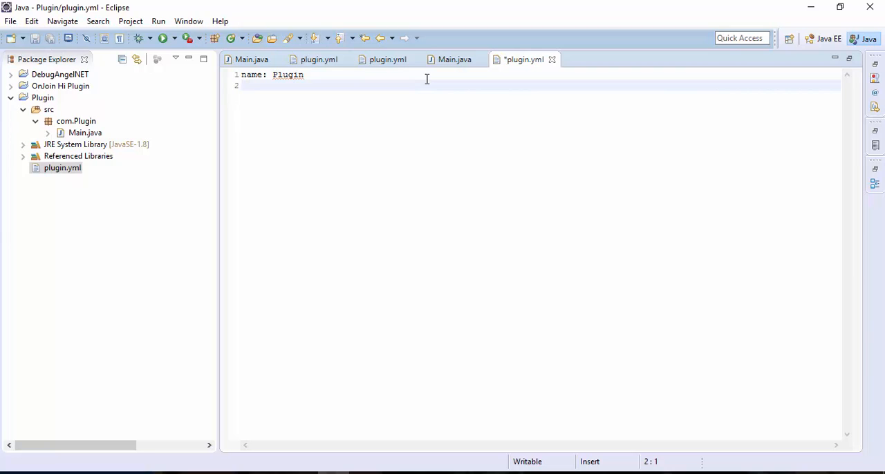
{"action": "type", "text": "version"}
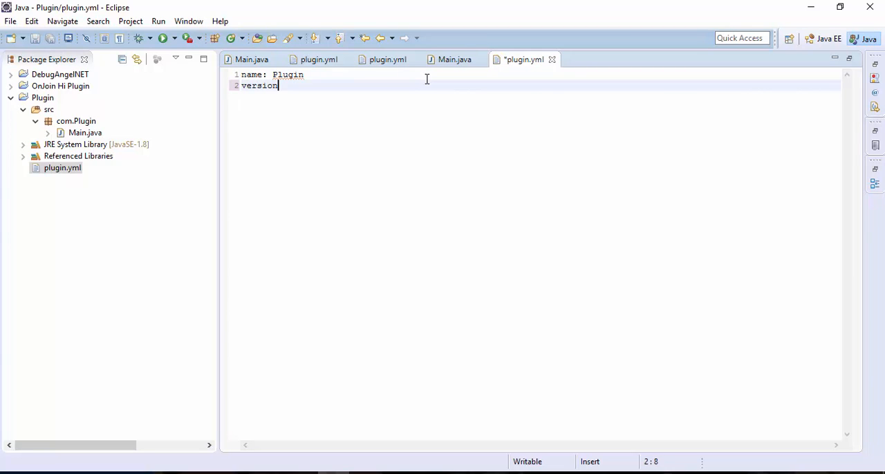
{"action": "type", "text": ": 1.0"}
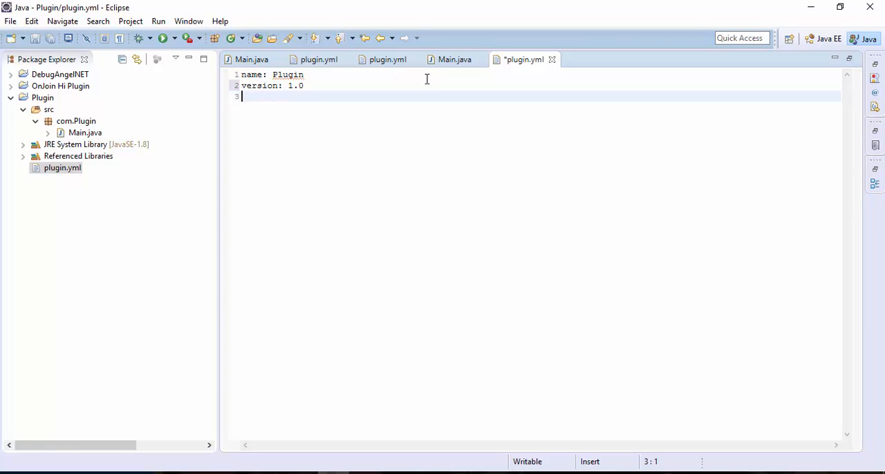
{"action": "type", "text": "desc"}
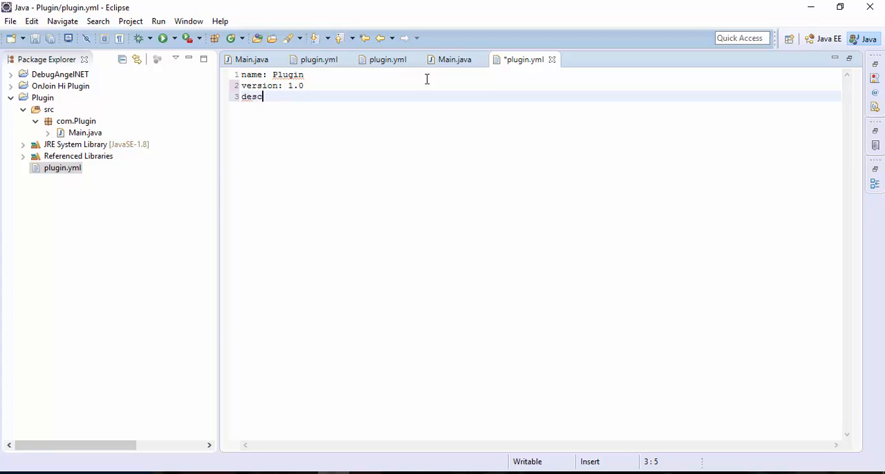
{"action": "type", "text": "ription"}
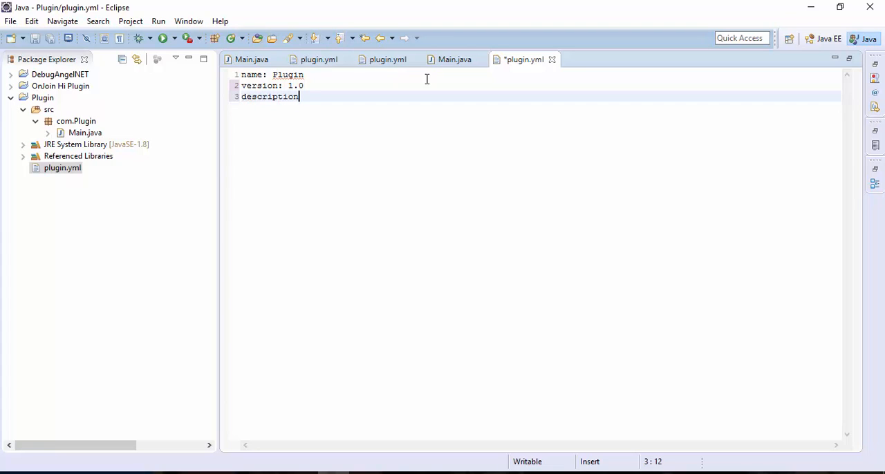
{"action": "type", "text": ":"}
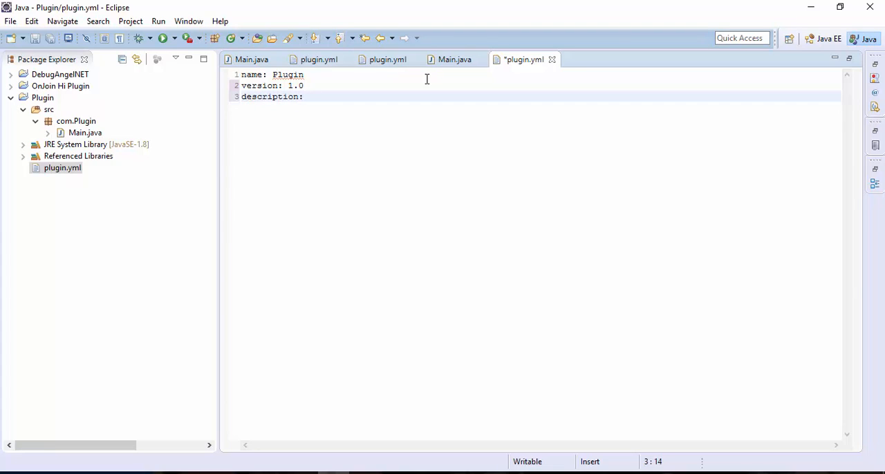
{"action": "type", "text": "Rem"}
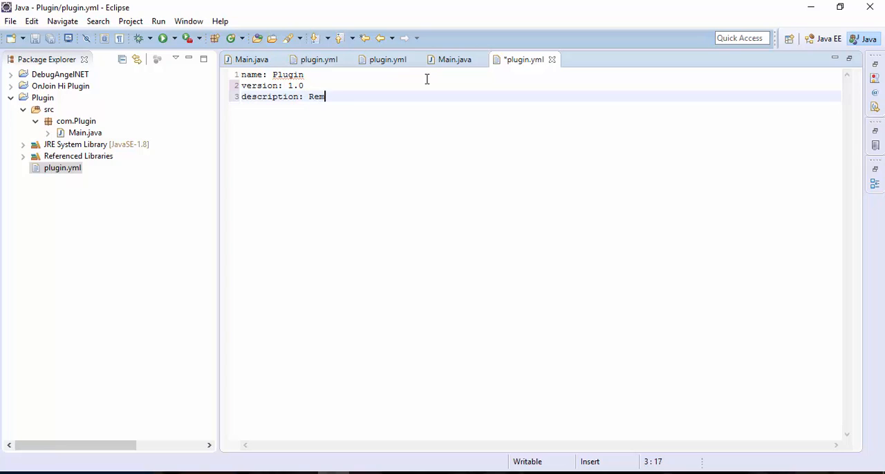
{"action": "type", "text": "ote Admin"}
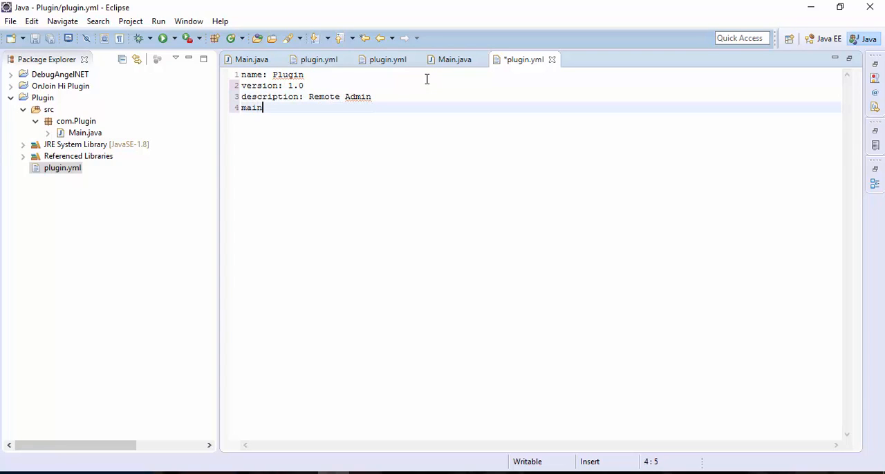
- Add main class com.Plugin.Main and author MacG to plugin.yml
{"action": "type", "text": ":"}
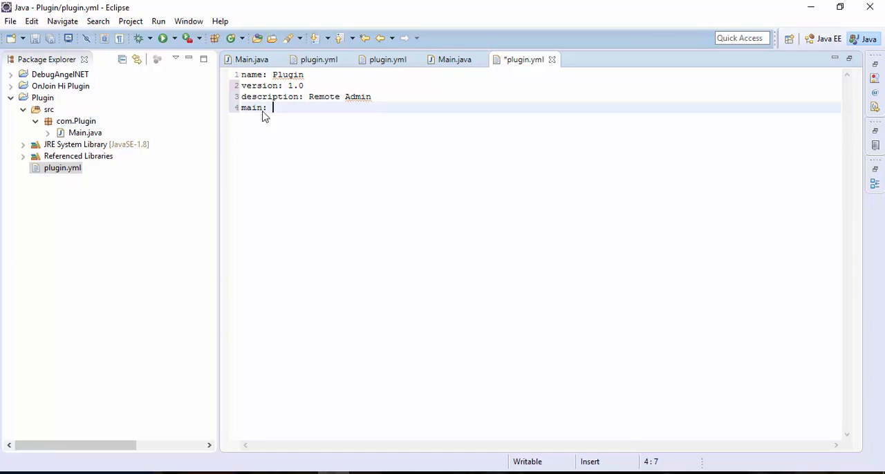
{"action": "type", "text": "com."}
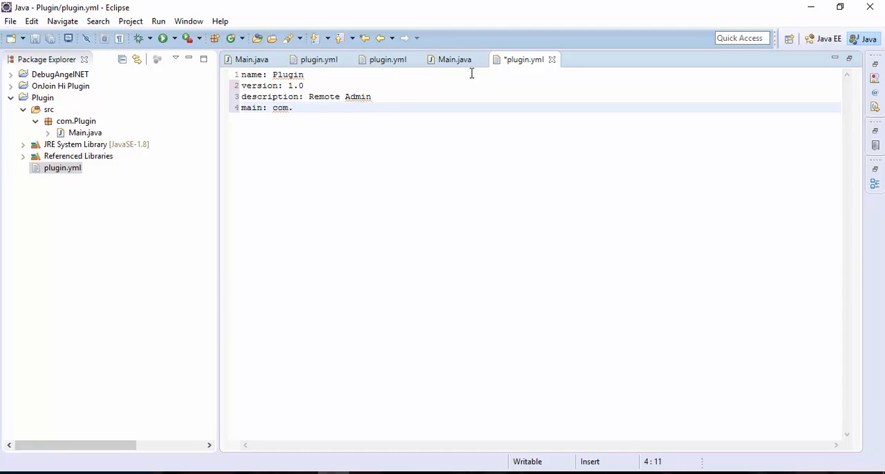
{"action": "type", "text": "Plugin"}
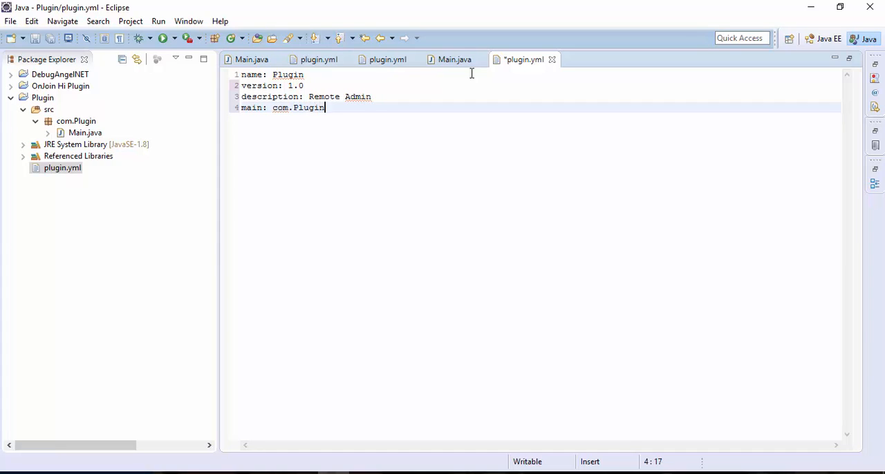
{"action": "type", "text": ".Main"}
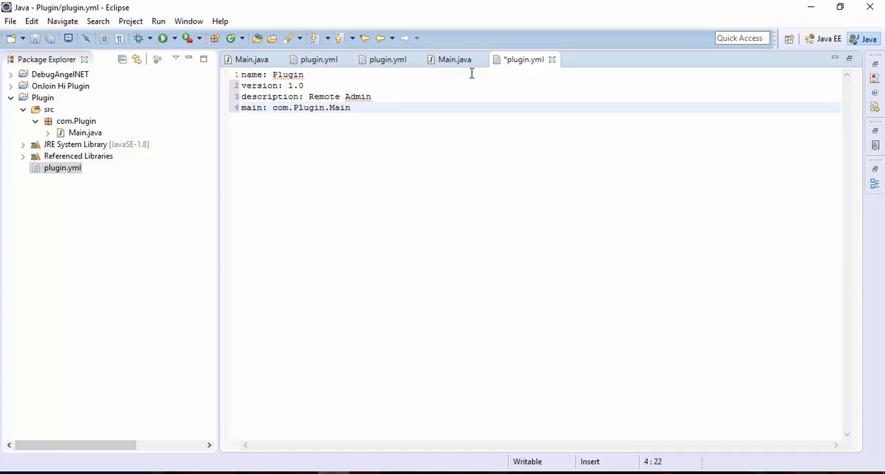
{"action": "type", "text": "autho"}
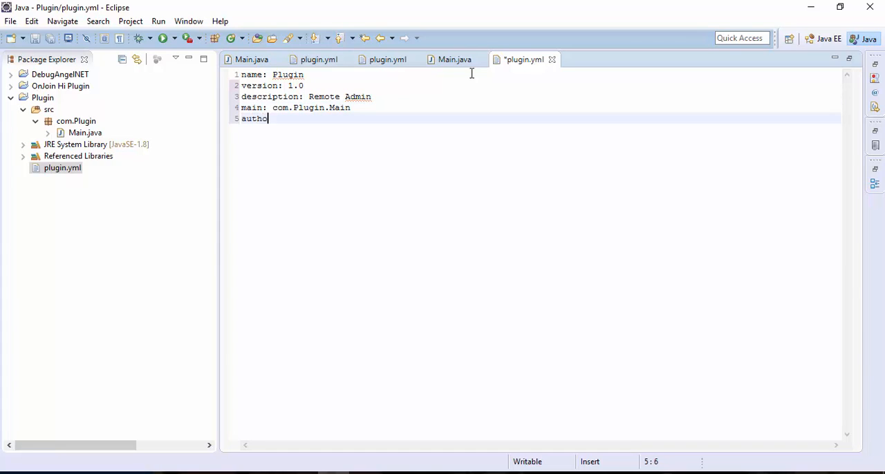
{"action": "type", "text": "r:"}
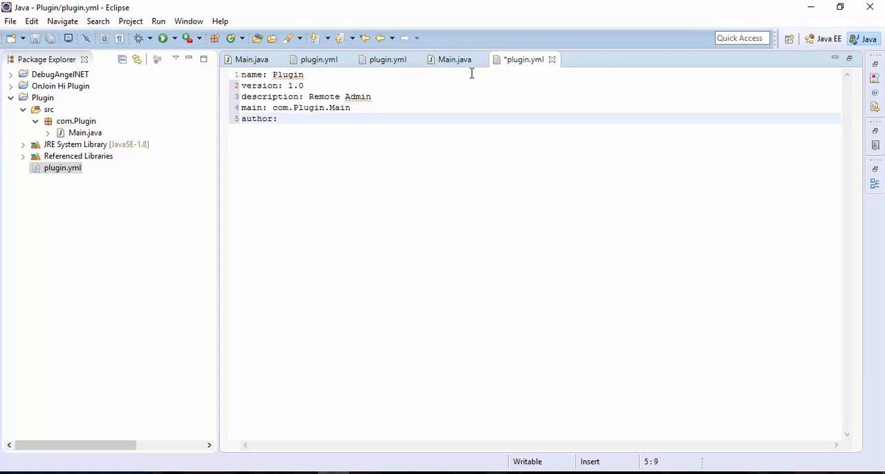
{"action": "left_click", "coordinate": [283, 118]}
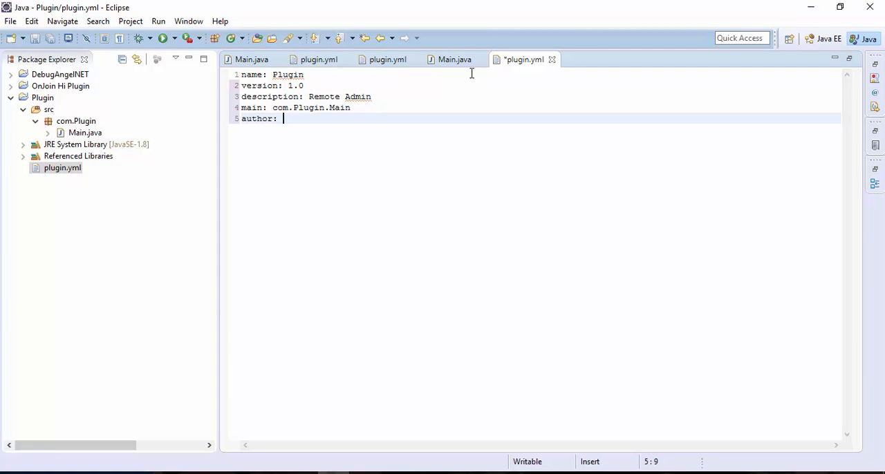
{"action": "type", "text": "Mac"}
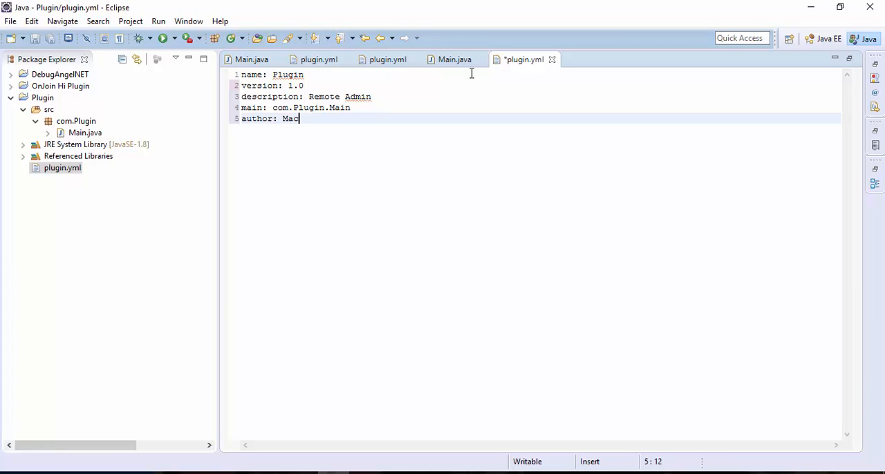
{"action": "type", "text": "G"}
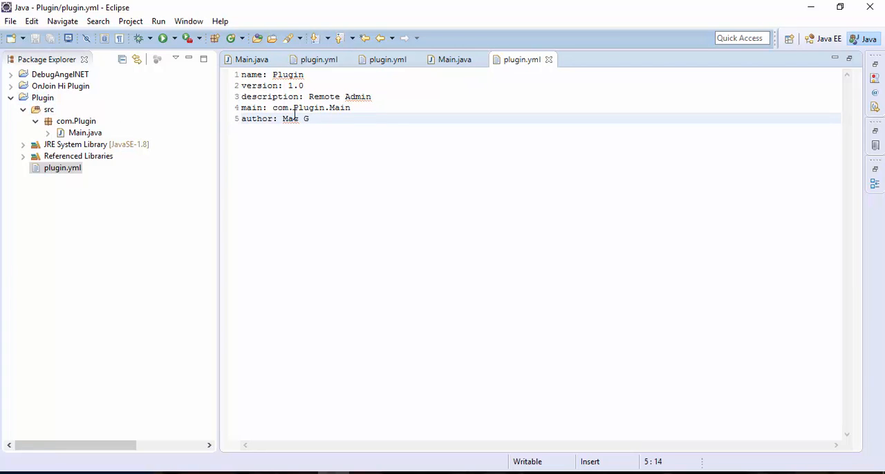
- Export the Plugin project as a JAR file, selecting the export destination path
{"action": "left_click", "coordinate": [42, 98]}
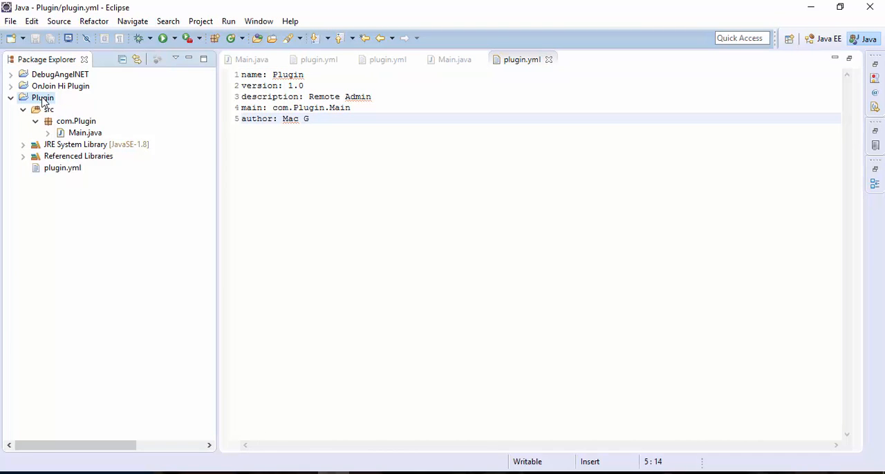
{"action": "right_click", "coordinate": [42, 98]}
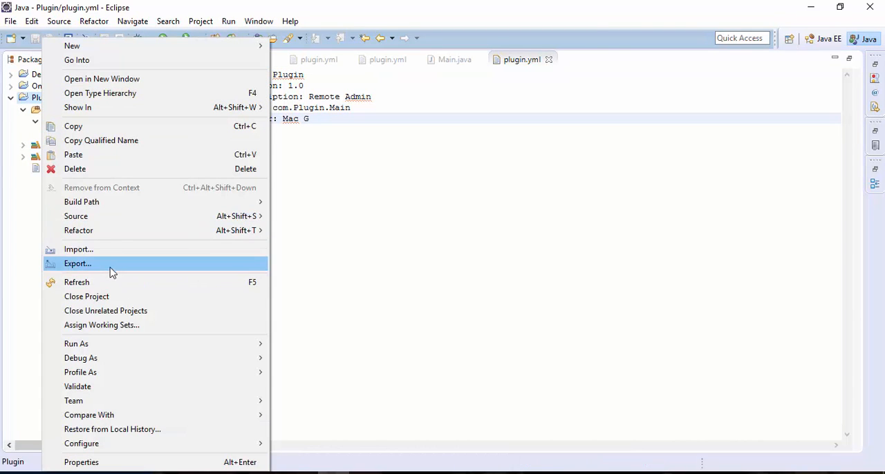
{"action": "left_click", "coordinate": [77, 264]}
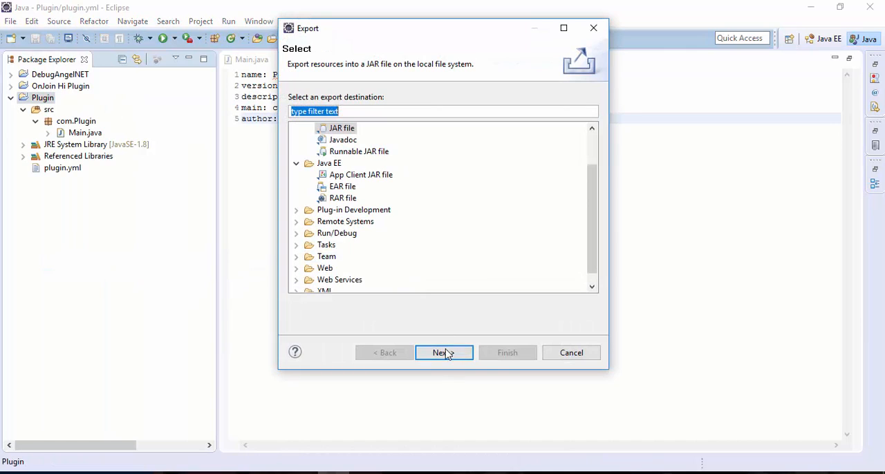
{"action": "left_click", "coordinate": [443, 353]}
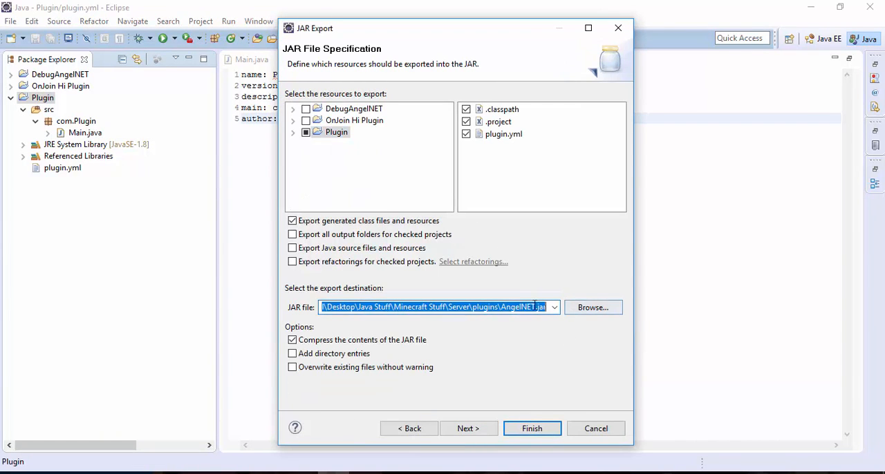
{"action": "double_click", "coordinate": [519, 307]}
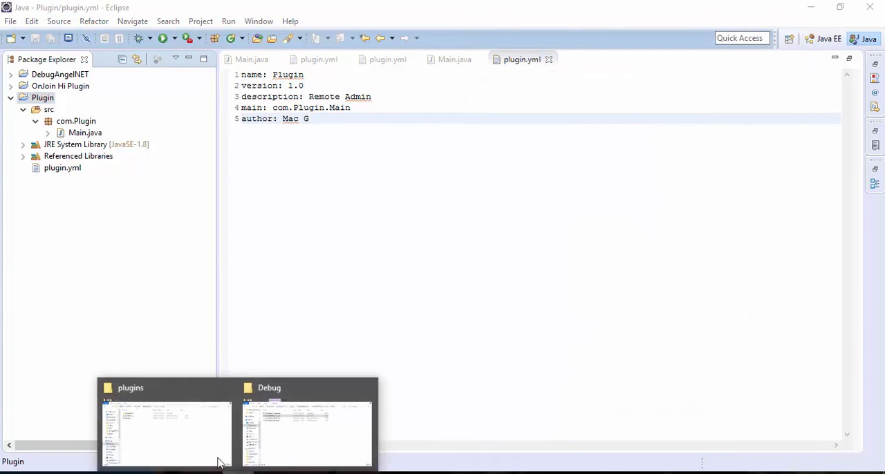
- Confirm Plugin.jar is in the plugins folder, then launch StartServer.bat from Server
{"action": "left_click", "coordinate": [164, 429]}
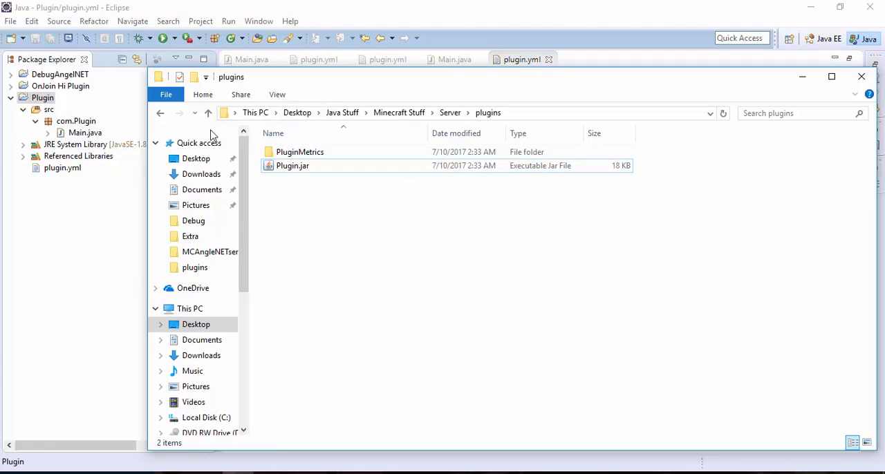
{"action": "left_click", "coordinate": [208, 113]}
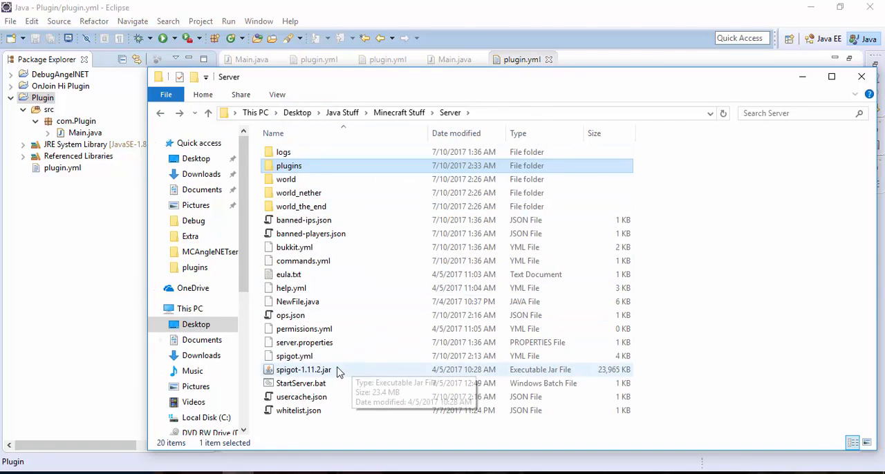
{"action": "double_click", "coordinate": [301, 383]}
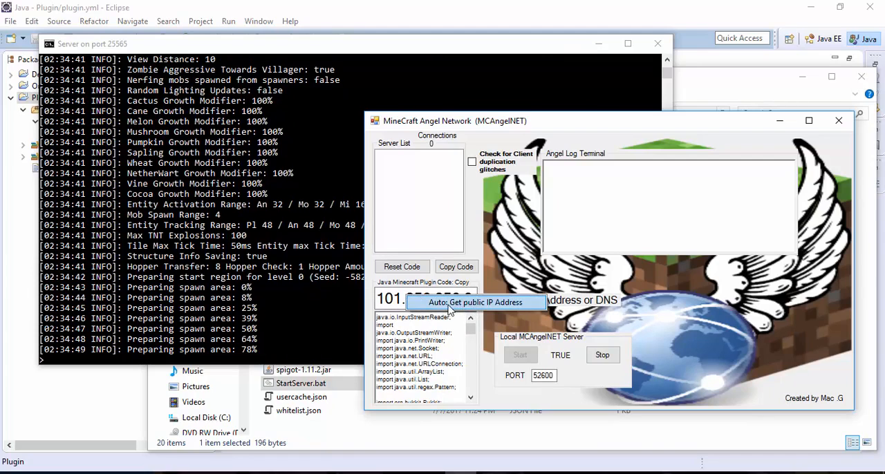
- Auto-fill MCAngelNET's address field with the machine's public IP address
{"action": "left_click", "coordinate": [475, 302]}
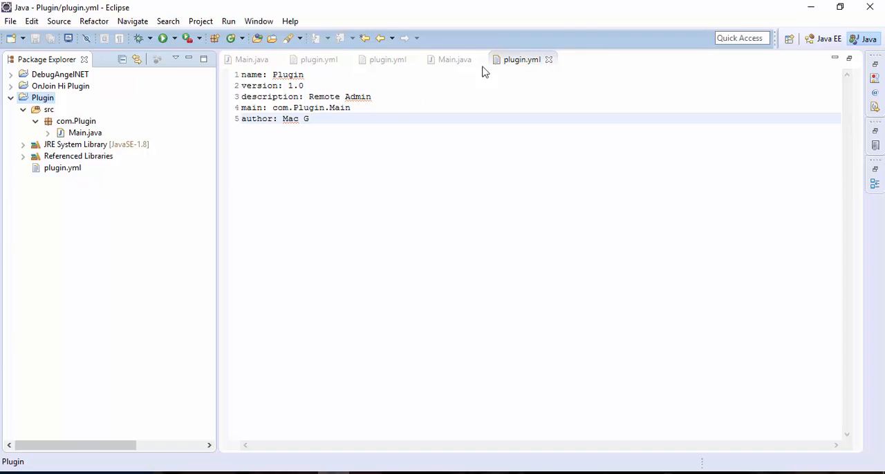
- Check that Main.java sets YOURIP to 10.0.0.12 and YOURSERVERPORT to 52600
{"action": "left_click", "coordinate": [455, 59]}
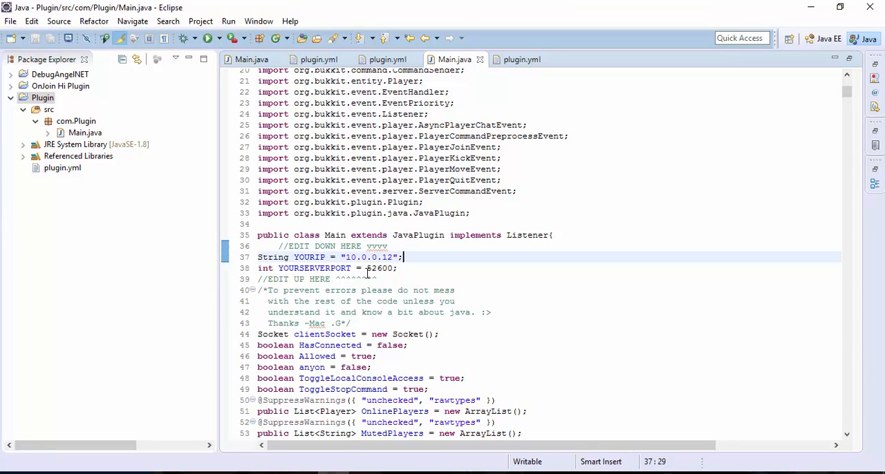
{"action": "double_click", "coordinate": [379, 268]}
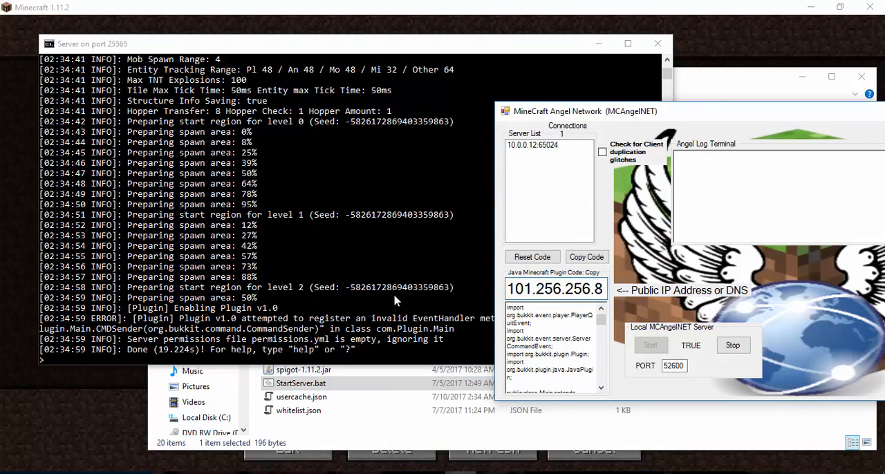
- Move MCAngelNET aside and bring up Misc tools for server 10.0.0.12:65024
{"action": "left_click_drag", "start_coordinate": [585, 110], "coordinate": [451, 284]}
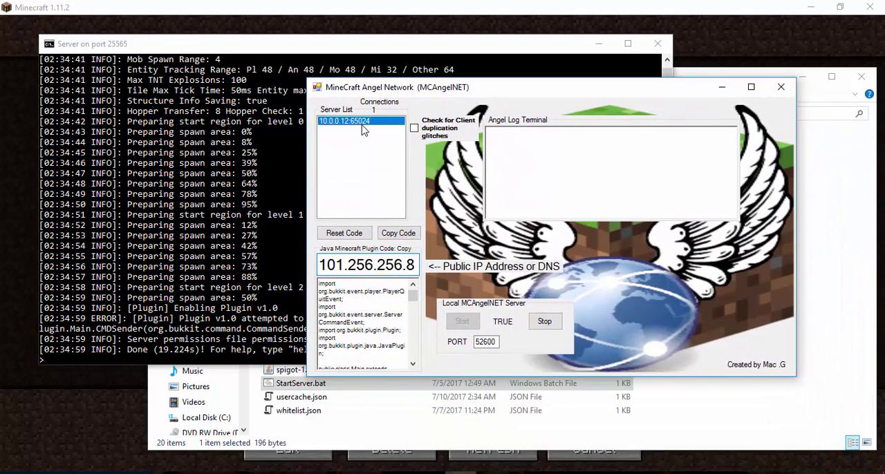
{"action": "right_click", "coordinate": [344, 121]}
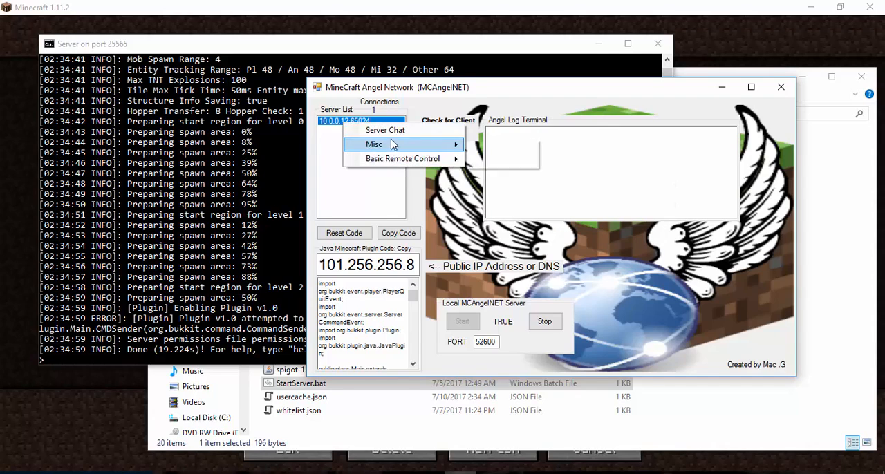
{"action": "left_click", "coordinate": [386, 130]}
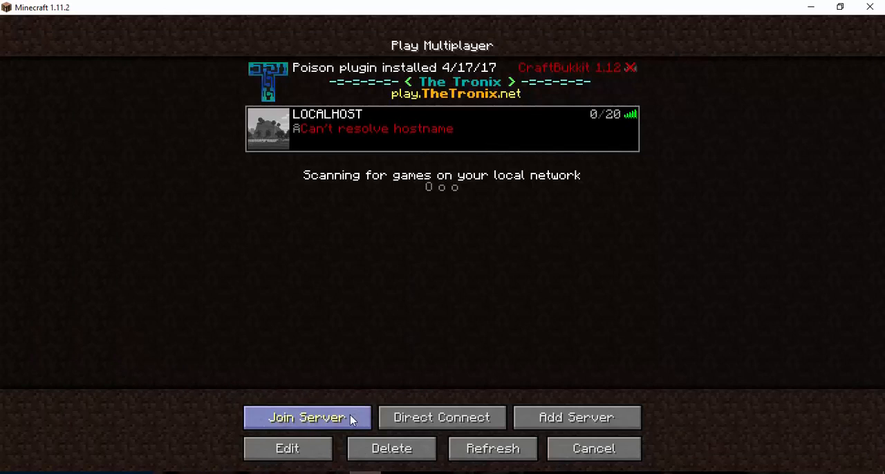
- Join the LOCALHOST server from Minecraft's multiplayer list
{"action": "left_click", "coordinate": [306, 417]}
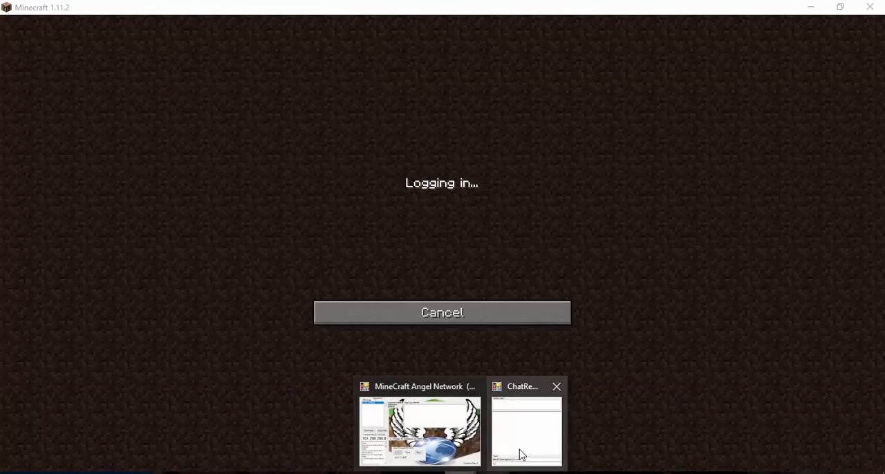
{"action": "left_click", "coordinate": [526, 430]}
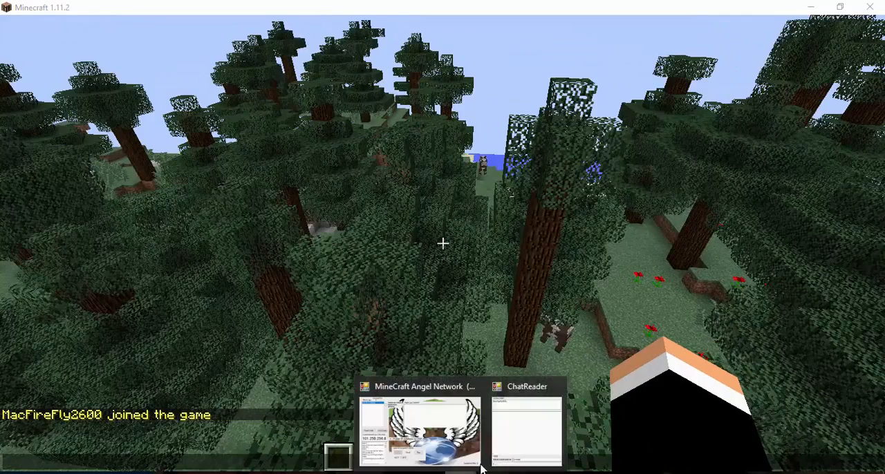
- Send 'Hello' messages through ChatReader under different nicknames such as 'Jimb'
{"action": "left_click", "coordinate": [526, 429]}
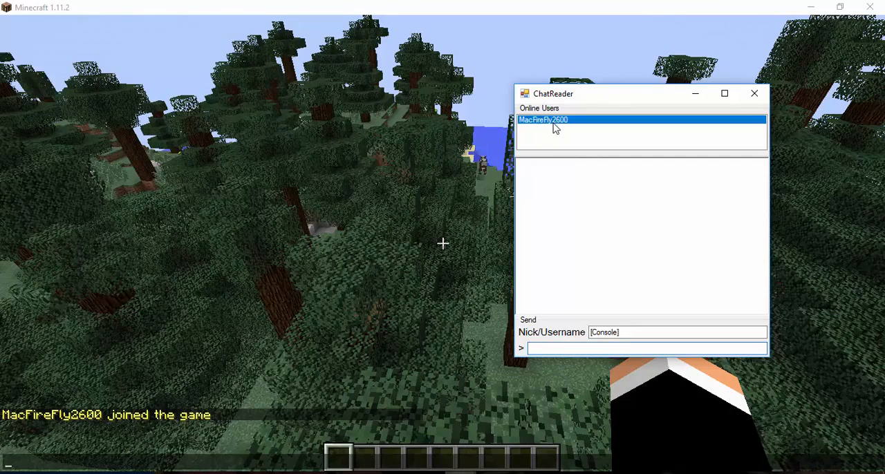
{"action": "left_click", "coordinate": [647, 347]}
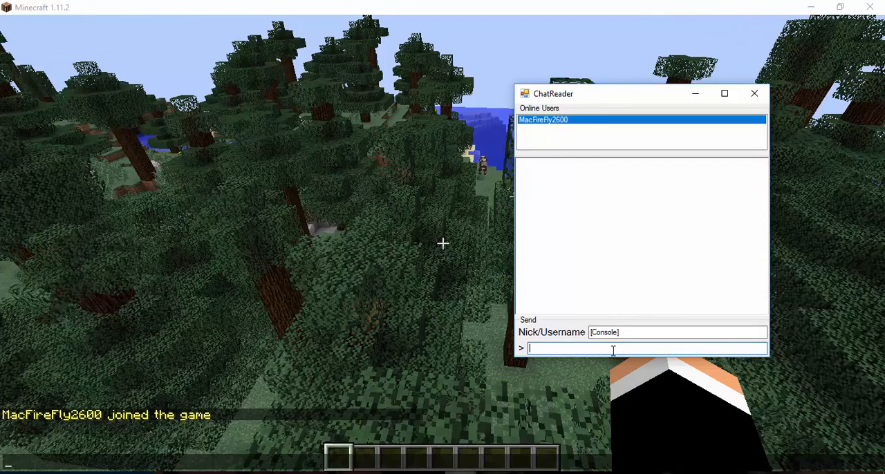
{"action": "type", "text": "Hello"}
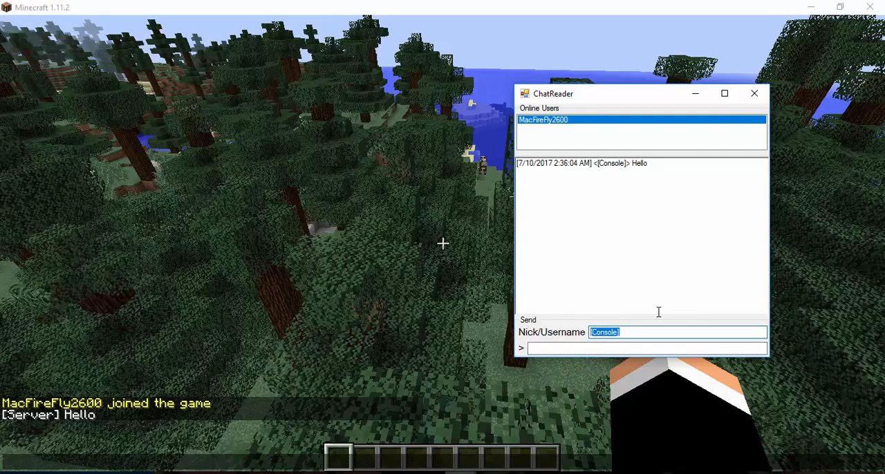
{"action": "type", "text": "Jimb"}
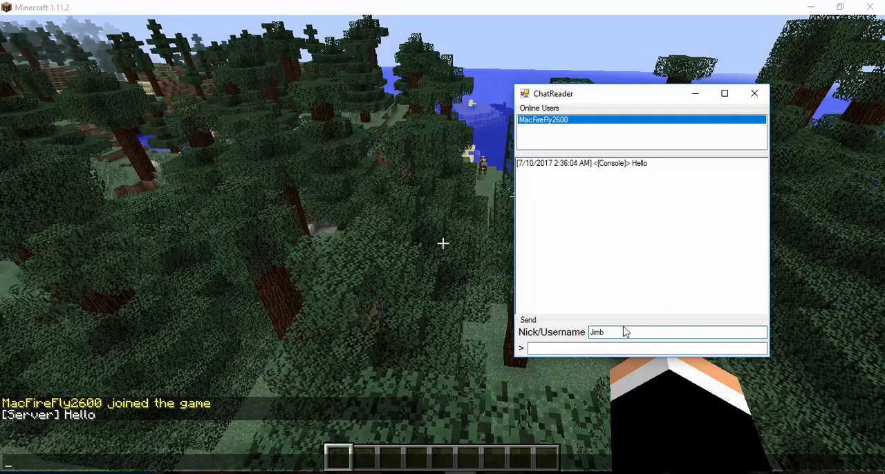
{"action": "type", "text": "H"}
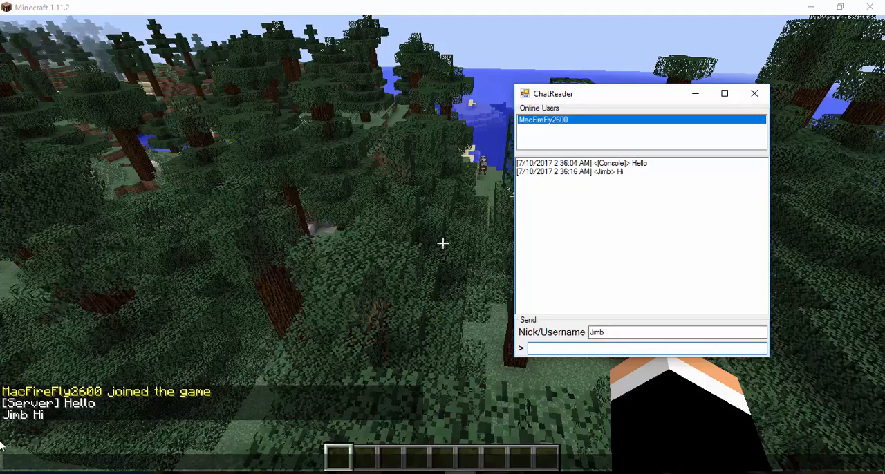
{"action": "left_click", "coordinate": [678, 333]}
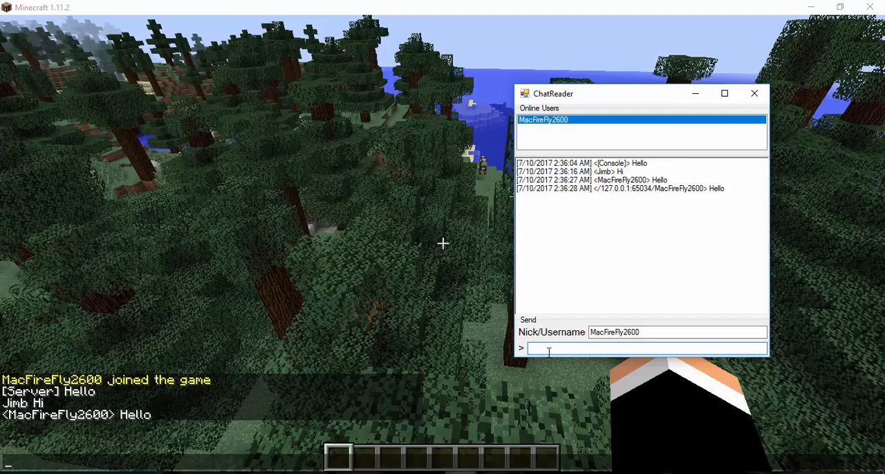
- Try the /sa command, which the server refuses for lacking permission
{"action": "type", "text": "/"}
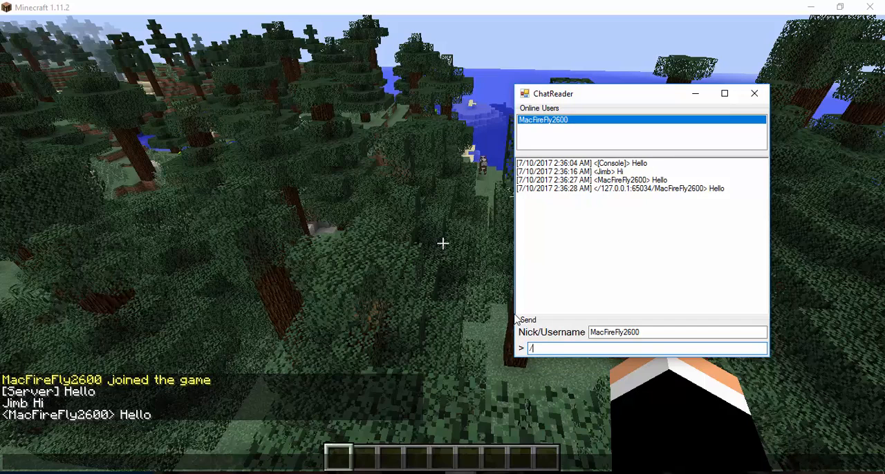
{"action": "type", "text": "sa"}
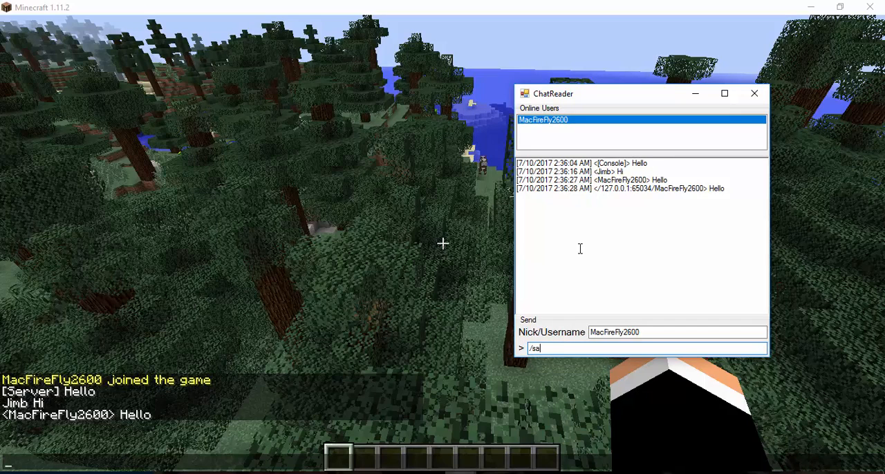
{"action": "key", "text": "Return"}
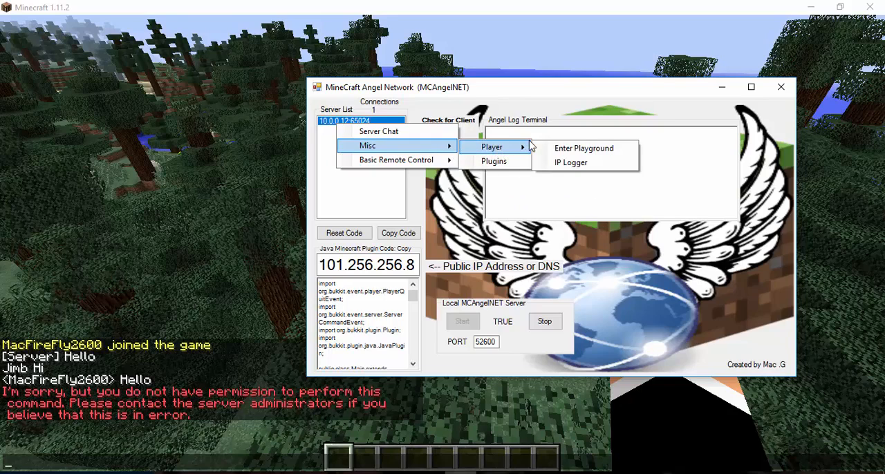
- Inspect the 'Plugin' entry's enable, disable and status options in the server's PluginList
{"action": "left_click", "coordinate": [494, 161]}
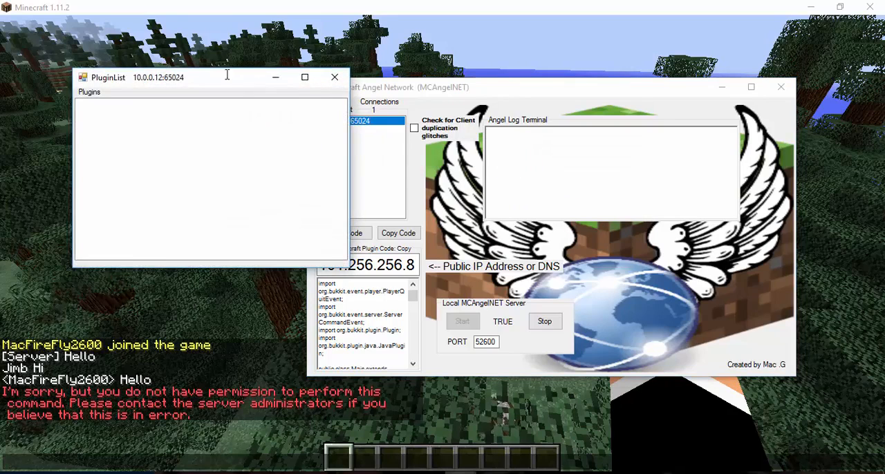
{"action": "left_click_drag", "start_coordinate": [211, 77], "coordinate": [608, 132]}
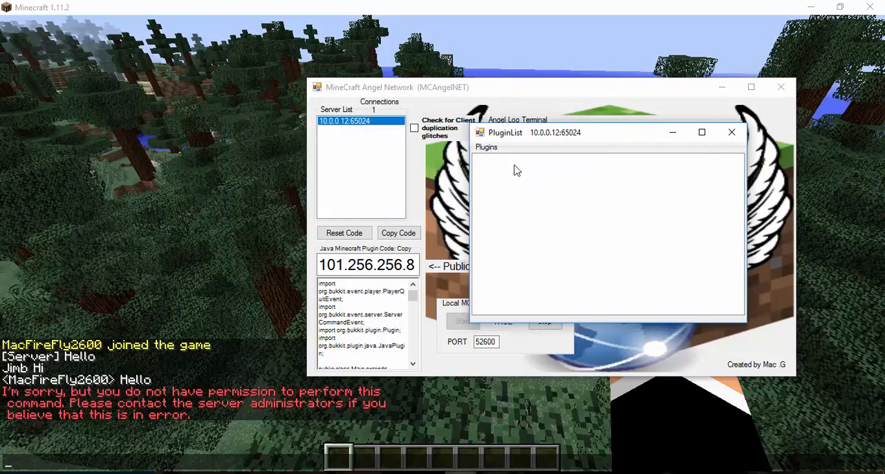
{"action": "left_click", "coordinate": [484, 159]}
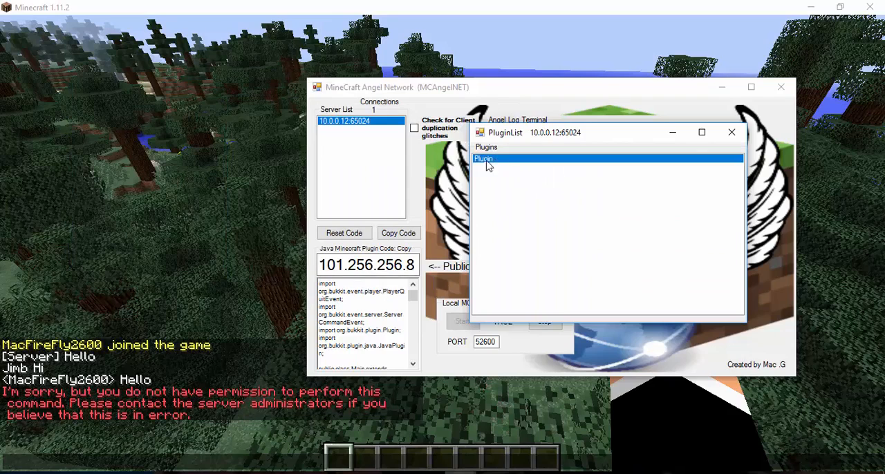
{"action": "mouse_move", "coordinate": [649, 168]}
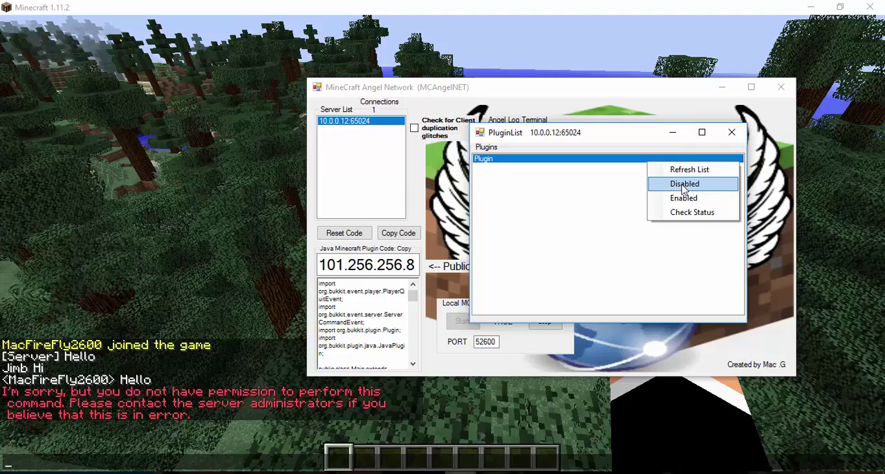
{"action": "mouse_move", "coordinate": [692, 212]}
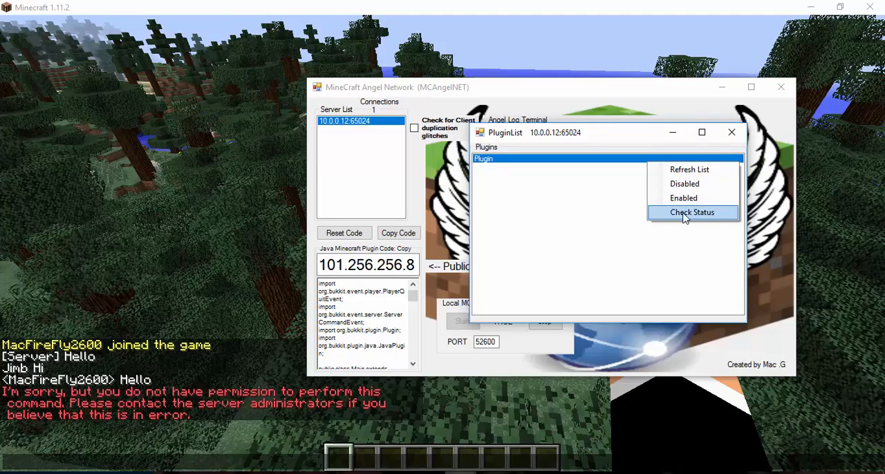
{"action": "mouse_move", "coordinate": [693, 218]}
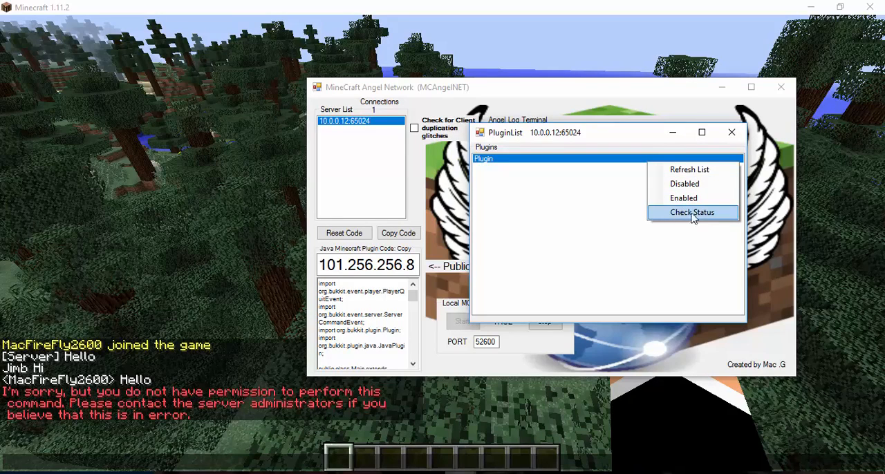
{"action": "mouse_move", "coordinate": [646, 226]}
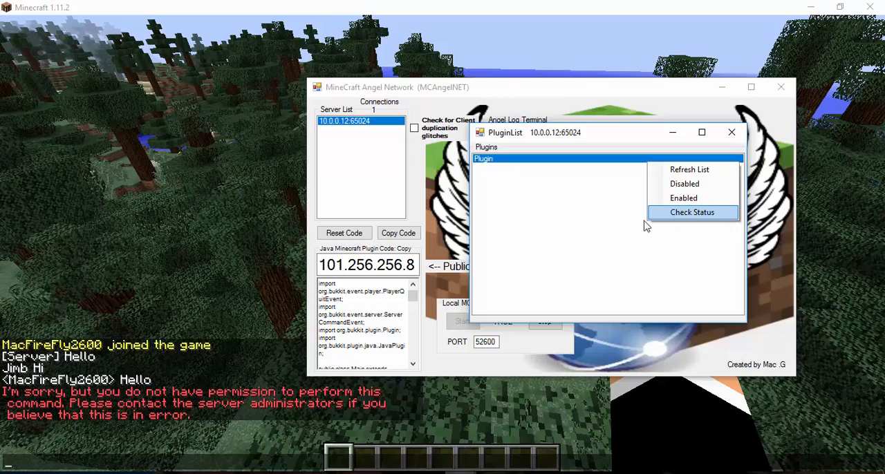
{"action": "mouse_move", "coordinate": [689, 169]}
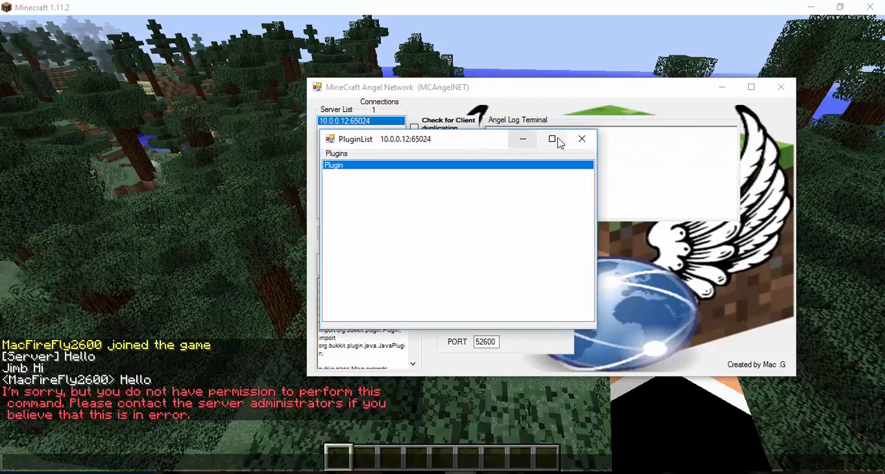
{"action": "right_click", "coordinate": [360, 120]}
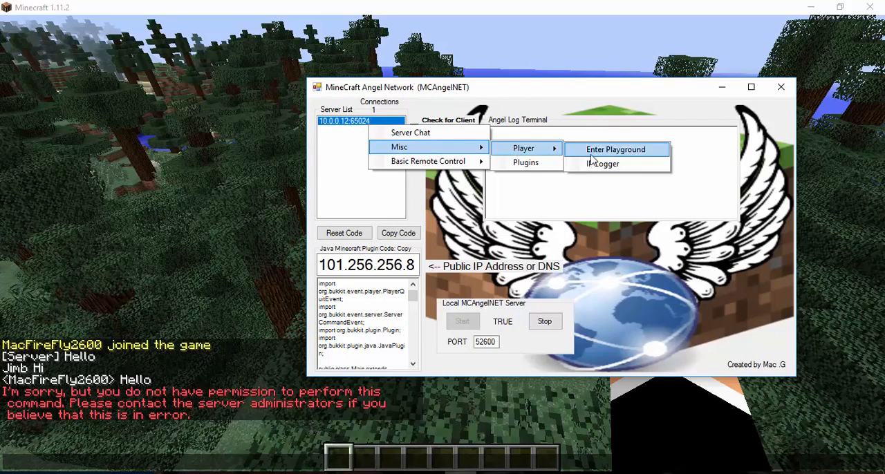
- Open the Player IP Logger and look up the IP for username 'mac'
{"action": "left_click", "coordinate": [602, 164]}
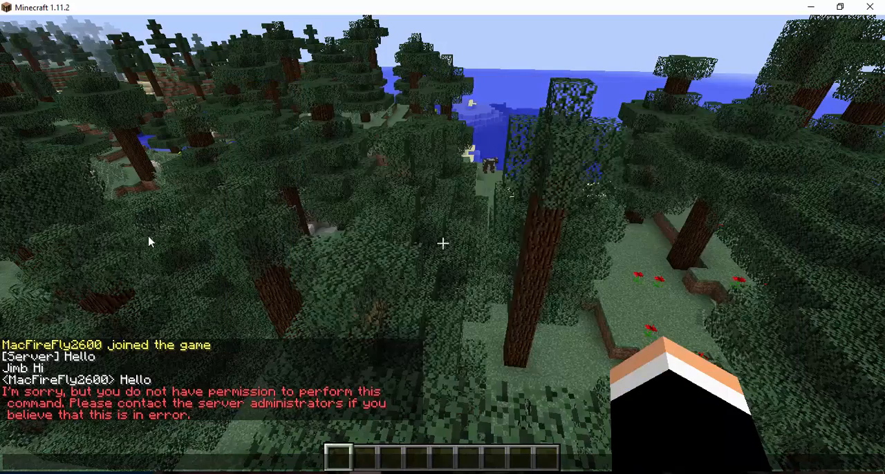
{"action": "key", "text": "t"}
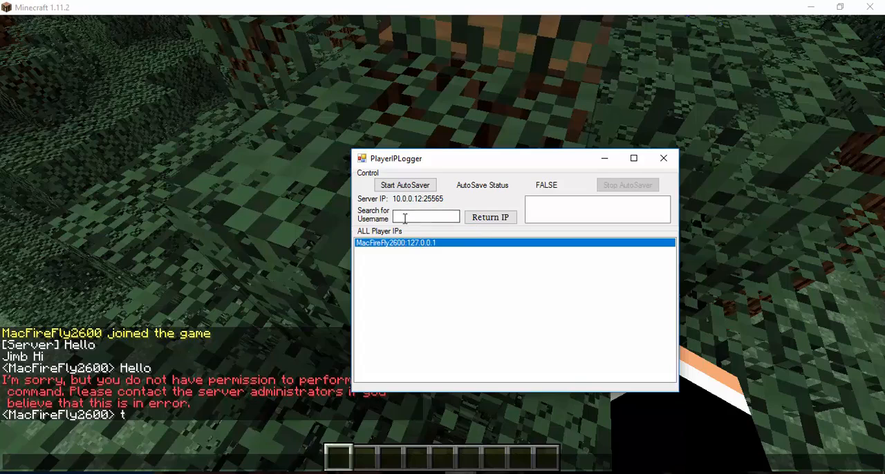
{"action": "type", "text": "mac"}
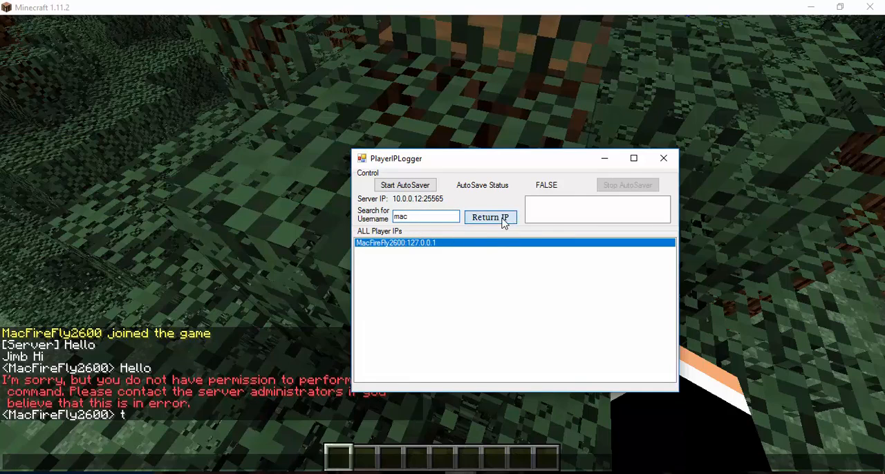
{"action": "left_click", "coordinate": [489, 217]}
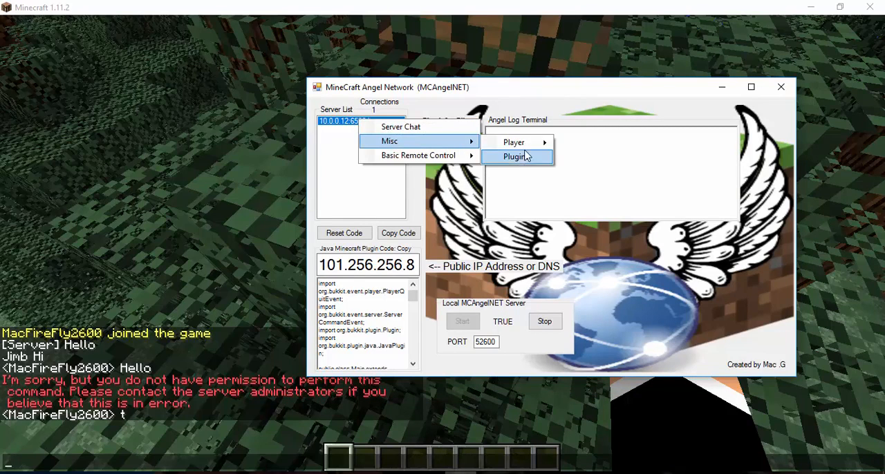
- Open Playground and select the player's 127.0.0.1 IP entry and the enabled Plugin
{"action": "left_click", "coordinate": [515, 156]}
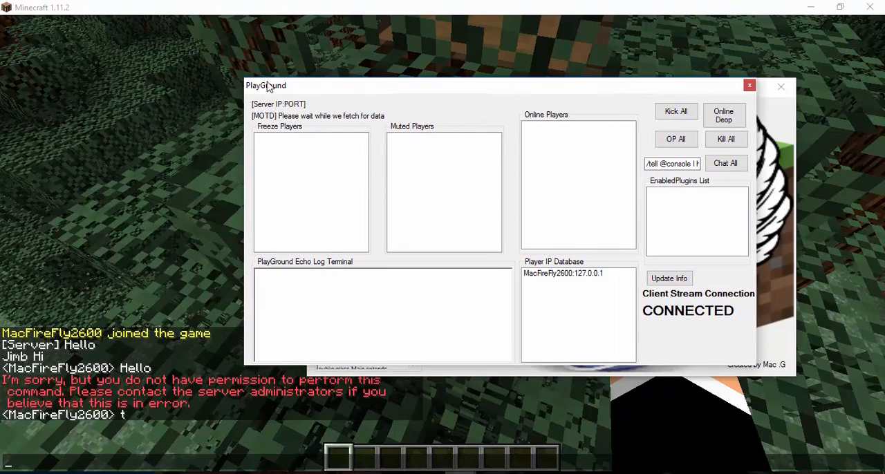
{"action": "mouse_move", "coordinate": [358, 126]}
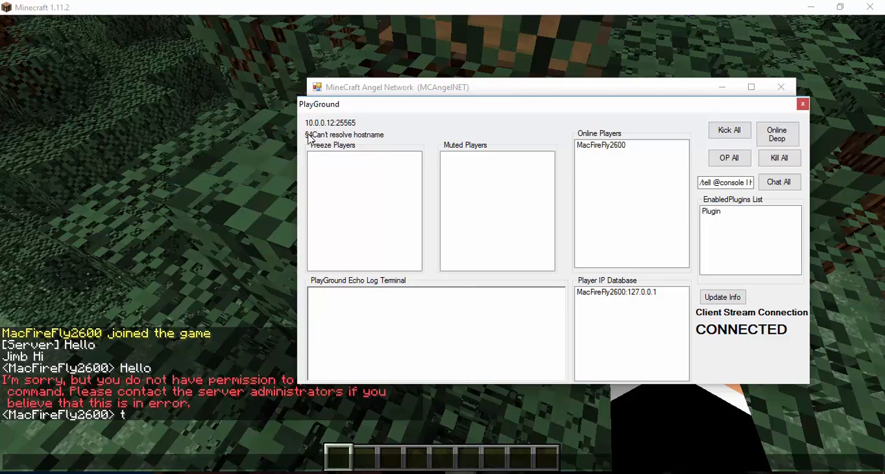
{"action": "mouse_move", "coordinate": [326, 144]}
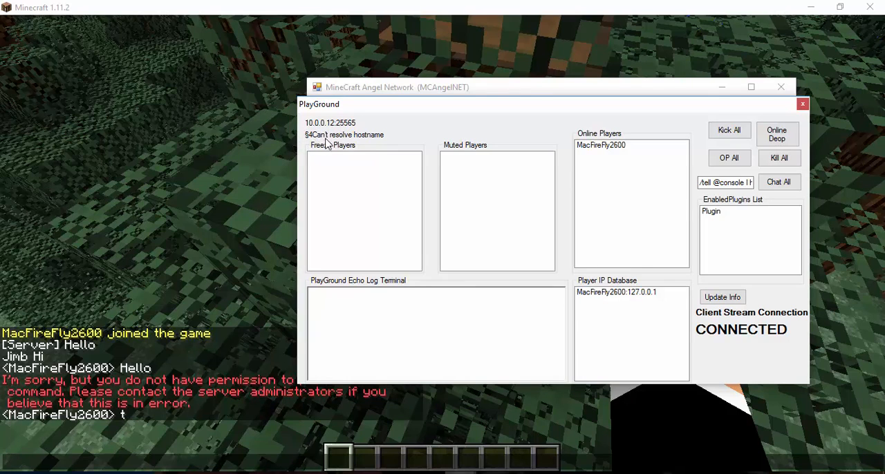
{"action": "mouse_move", "coordinate": [608, 184]}
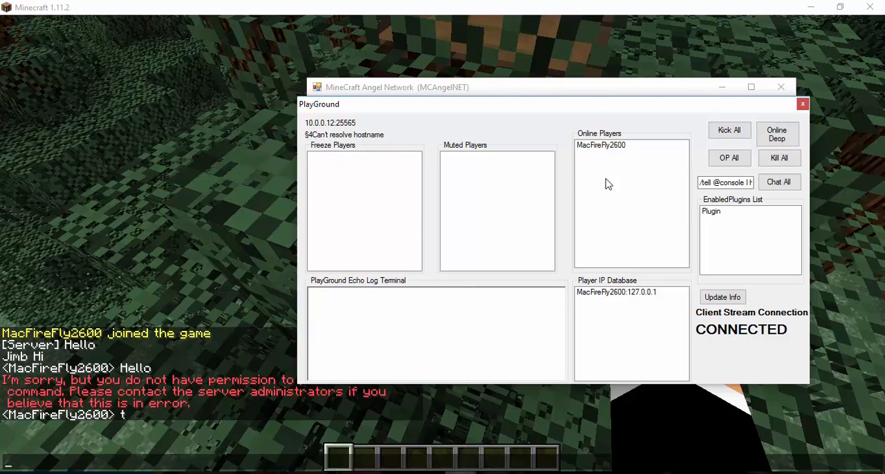
{"action": "left_click", "coordinate": [616, 291]}
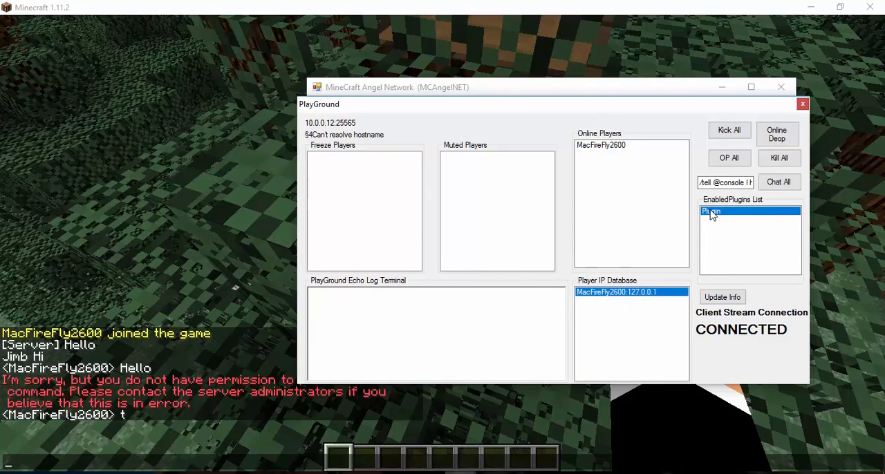
{"action": "left_click", "coordinate": [600, 145]}
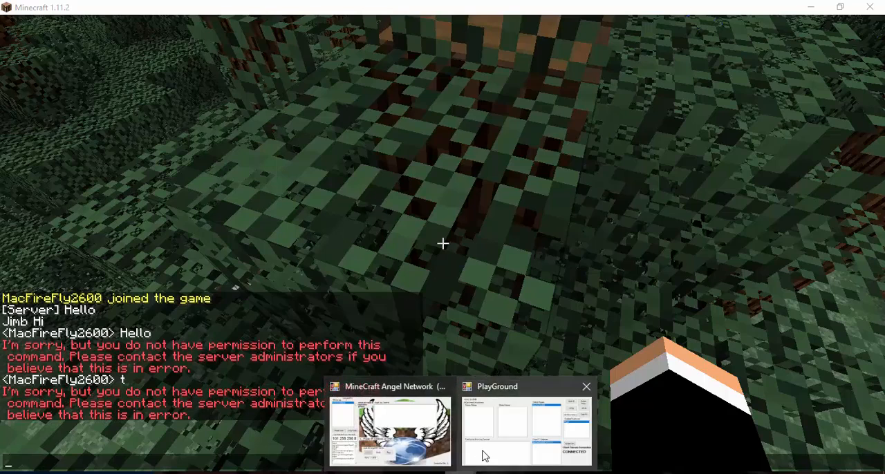
- Type /op and /say in Minecraft chat, getting an op usage hint and unknown-command replies
{"action": "left_click", "coordinate": [526, 426]}
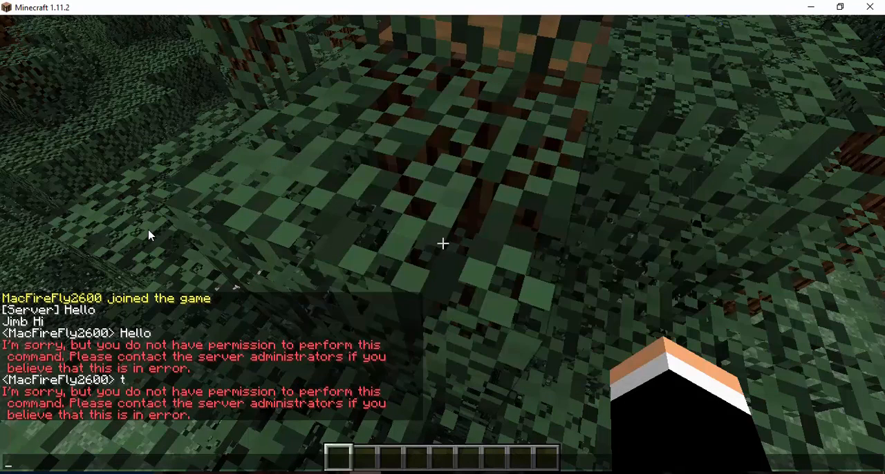
{"action": "key", "text": "Return"}
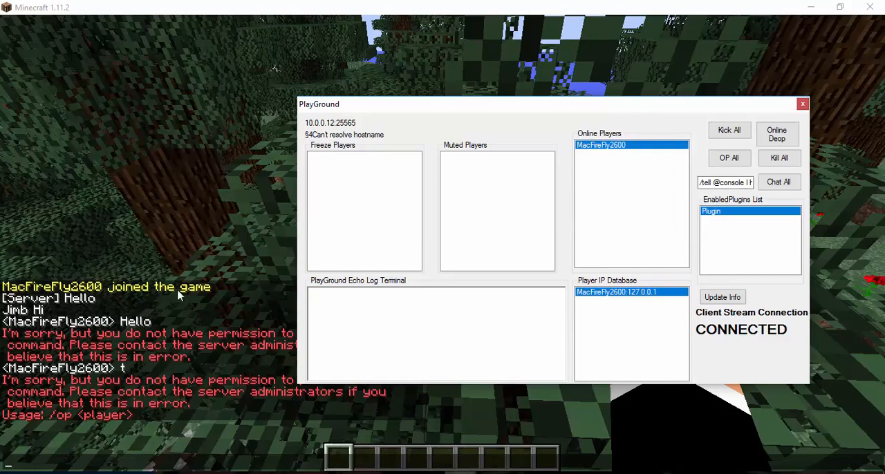
{"action": "left_click", "coordinate": [802, 104]}
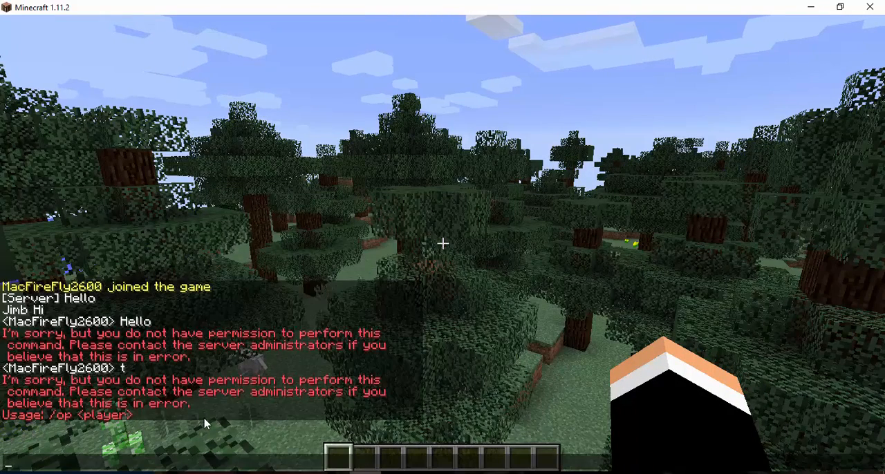
{"action": "type", "text": "/op"}
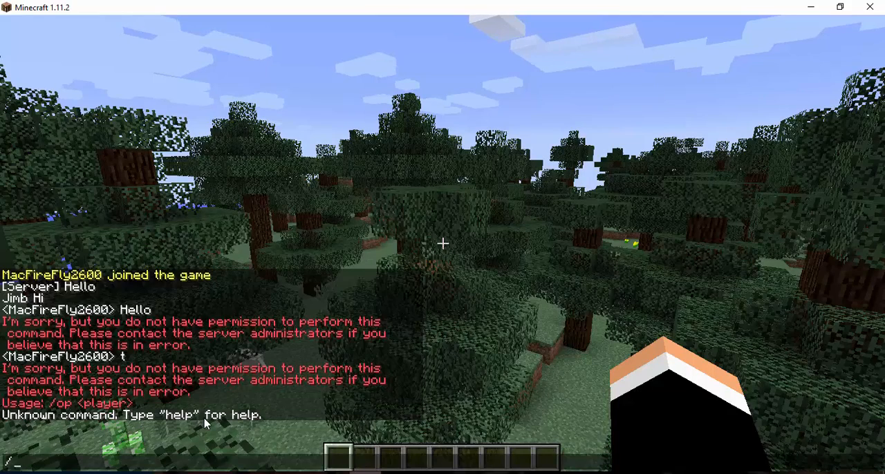
{"action": "type", "text": "/say"}
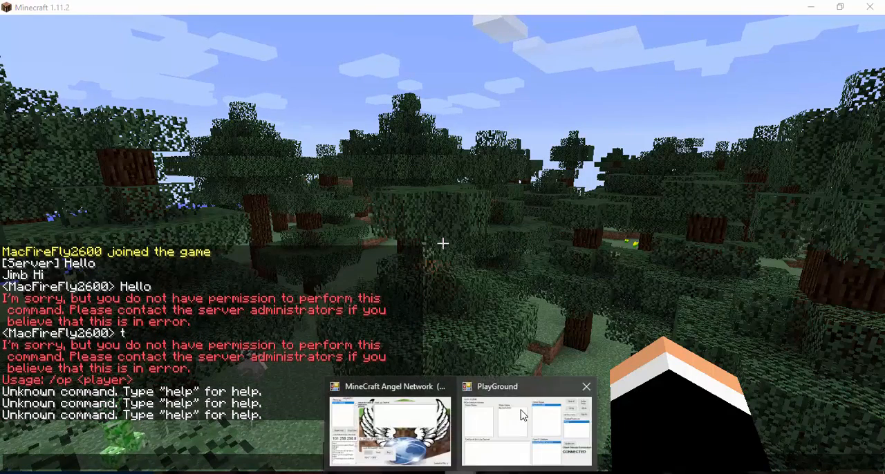
{"action": "left_click", "coordinate": [526, 422]}
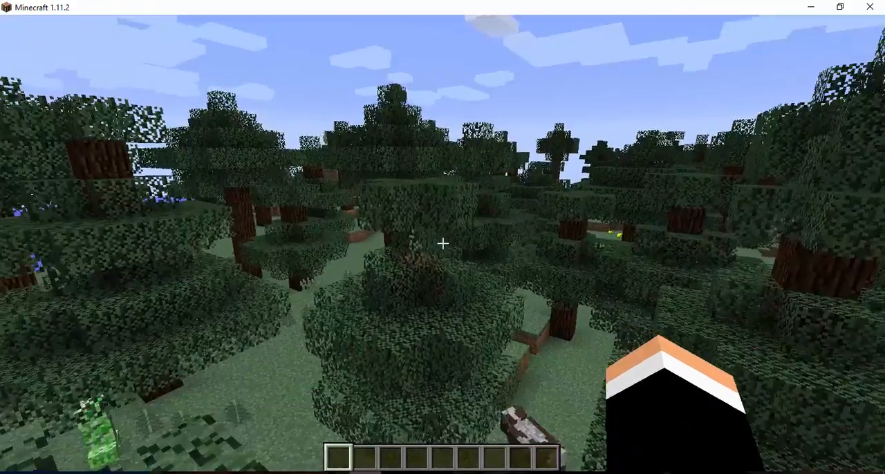
- Pause the game and freeze the online player in PlayGround
{"action": "key", "text": "Escape"}
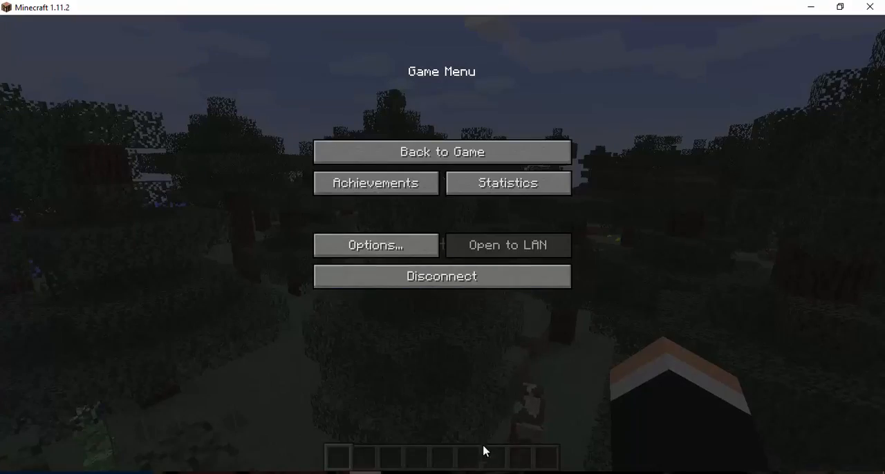
{"action": "left_click", "coordinate": [442, 152]}
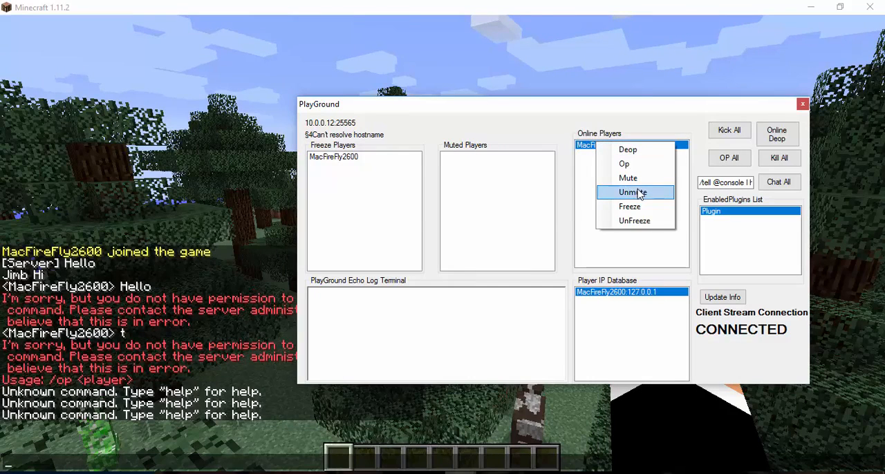
{"action": "mouse_move", "coordinate": [618, 248]}
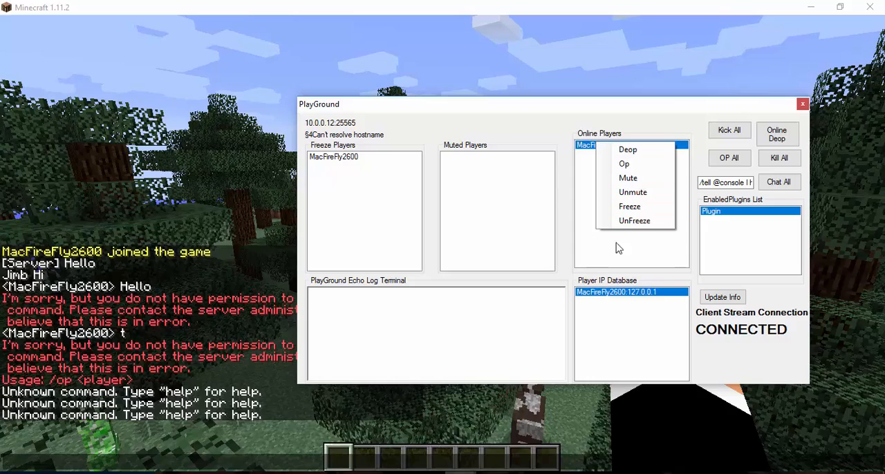
{"action": "left_click", "coordinate": [569, 216]}
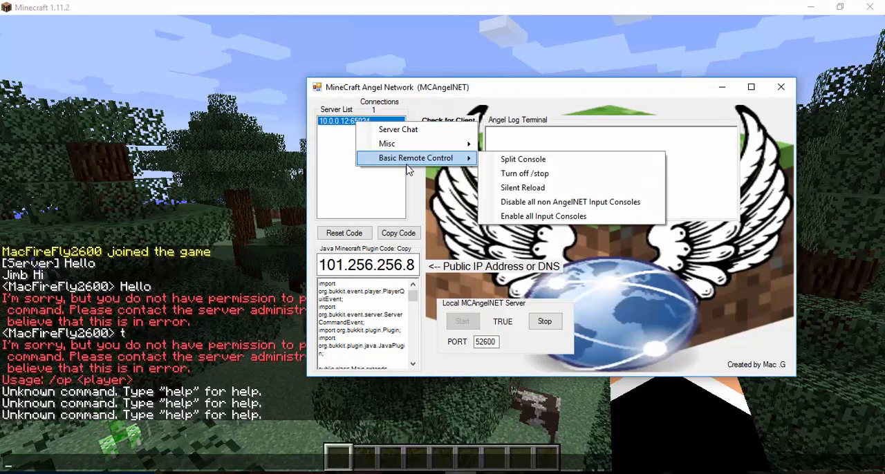
- Send 'say test' to the server through the Split Console
{"action": "left_click", "coordinate": [523, 159]}
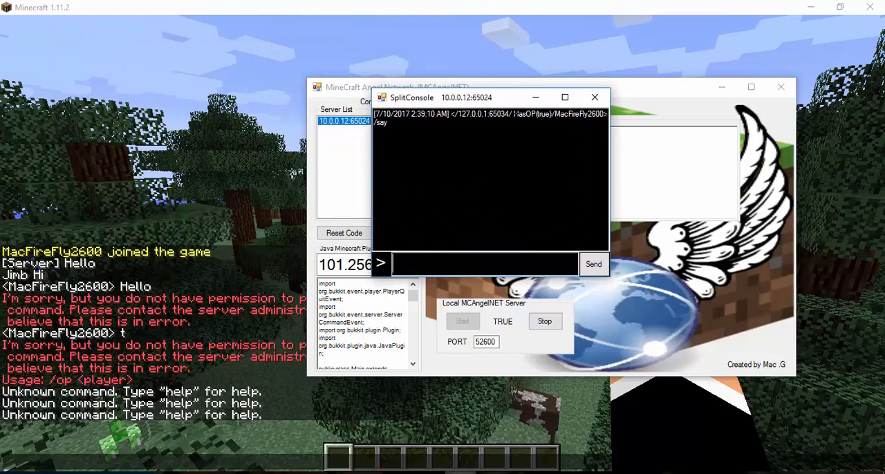
{"action": "mouse_move", "coordinate": [446, 100]}
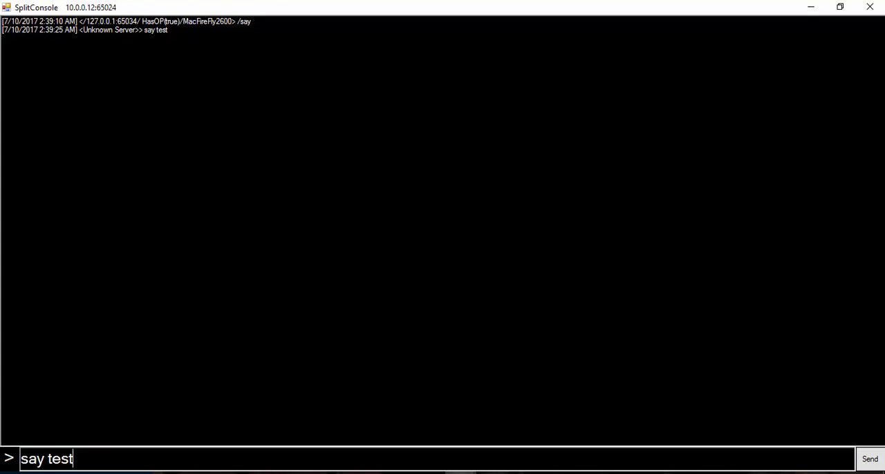
{"action": "left_click", "coordinate": [870, 458]}
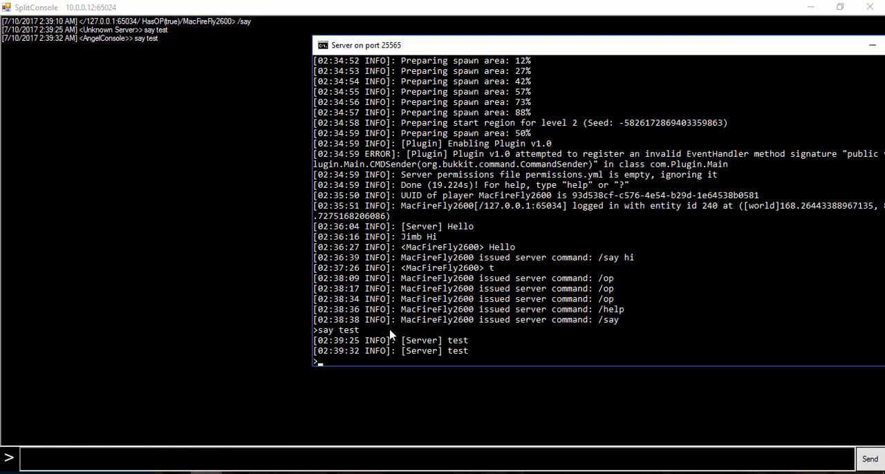
{"action": "mouse_move", "coordinate": [379, 336]}
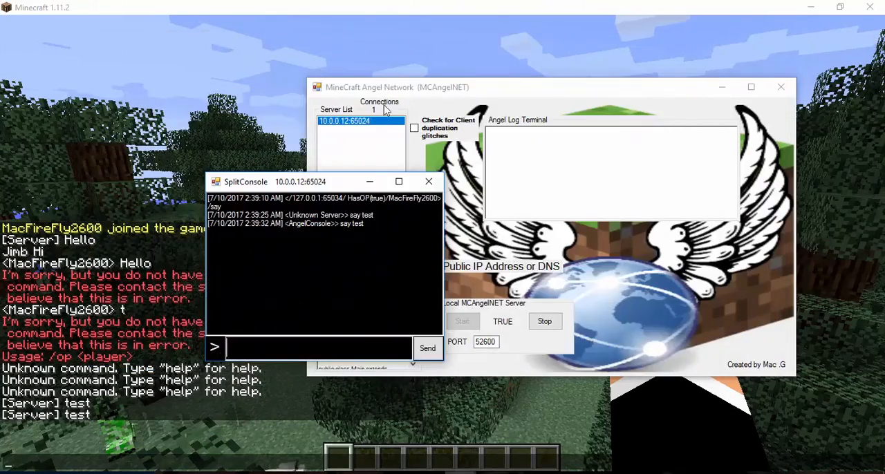
- Enable all Input Consoles for the server client and test with a 'say' command
{"action": "right_click", "coordinate": [344, 121]}
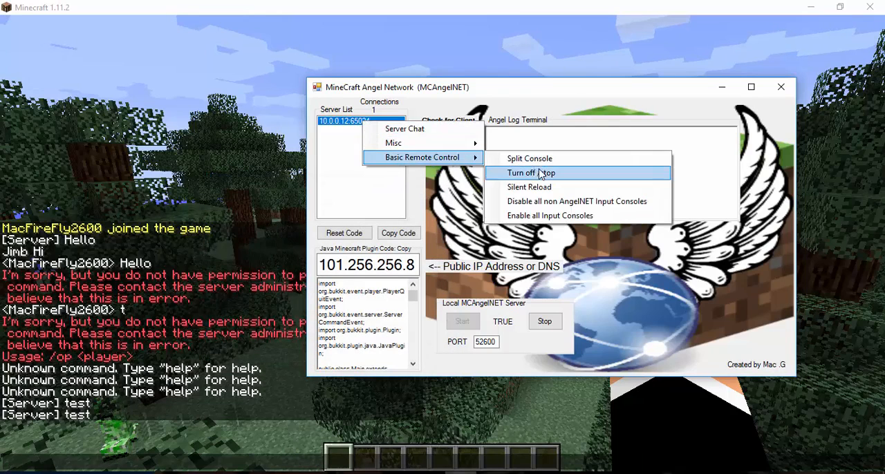
{"action": "mouse_move", "coordinate": [529, 187]}
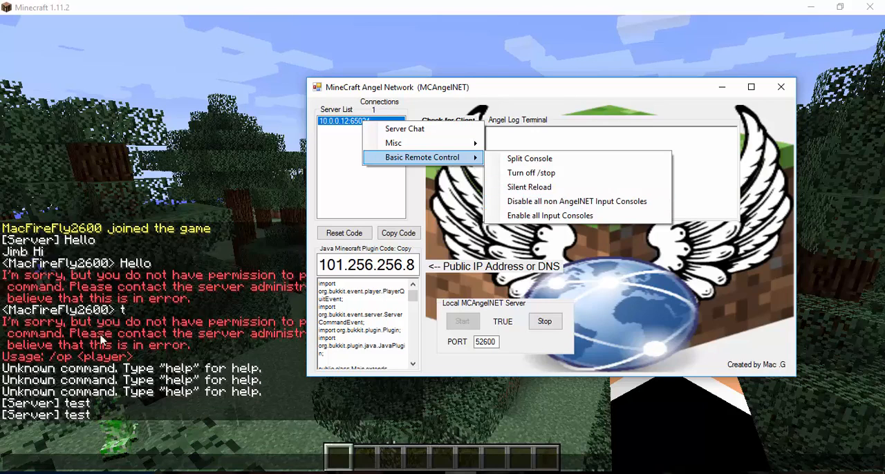
{"action": "mouse_move", "coordinate": [550, 215]}
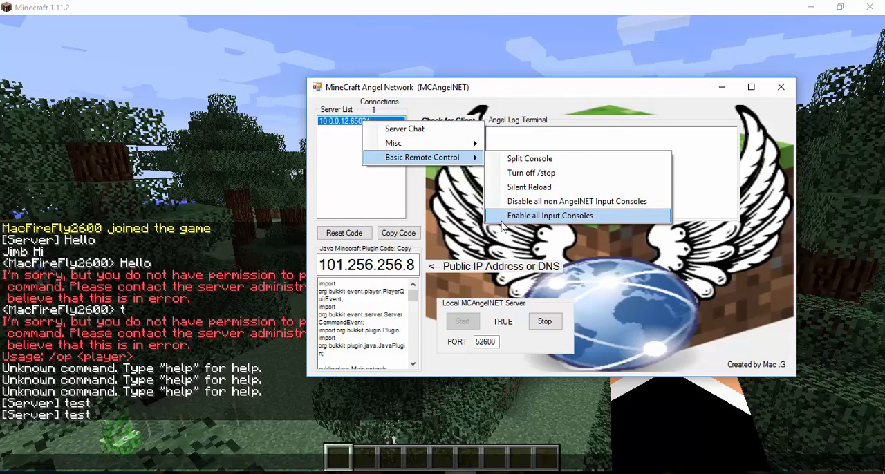
{"action": "mouse_move", "coordinate": [556, 200]}
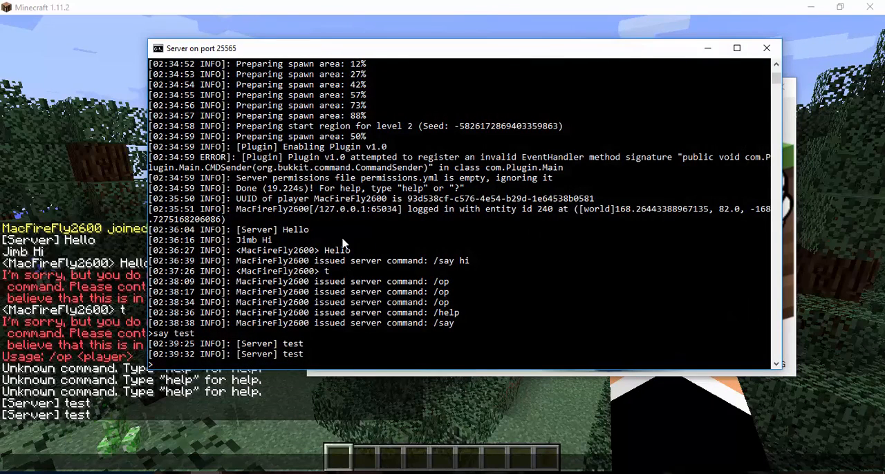
{"action": "type", "text": "say"}
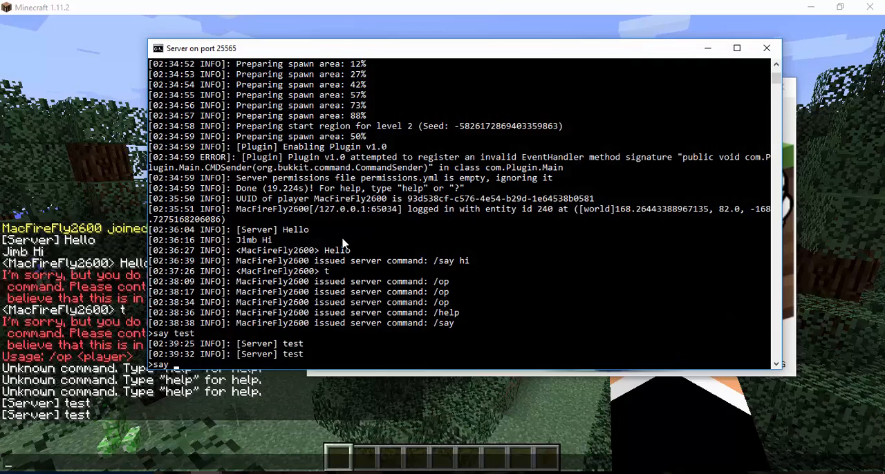
{"action": "key", "text": "Return"}
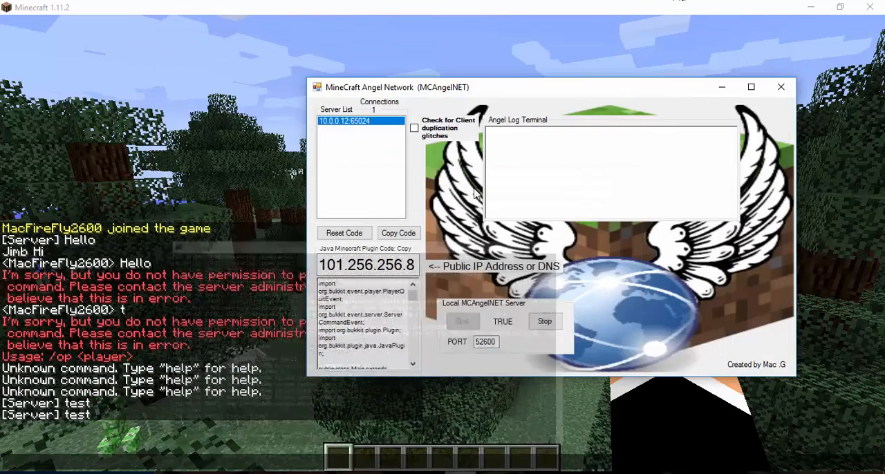
{"action": "right_click", "coordinate": [360, 121]}
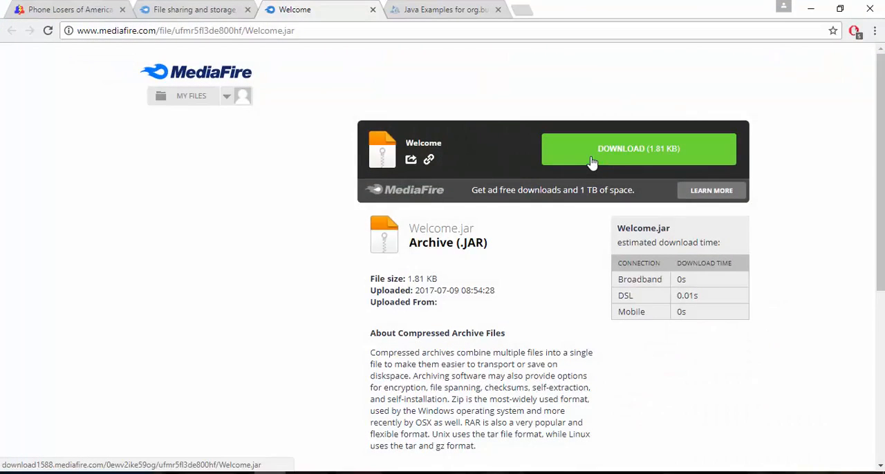
{"action": "mouse_move", "coordinate": [674, 117]}
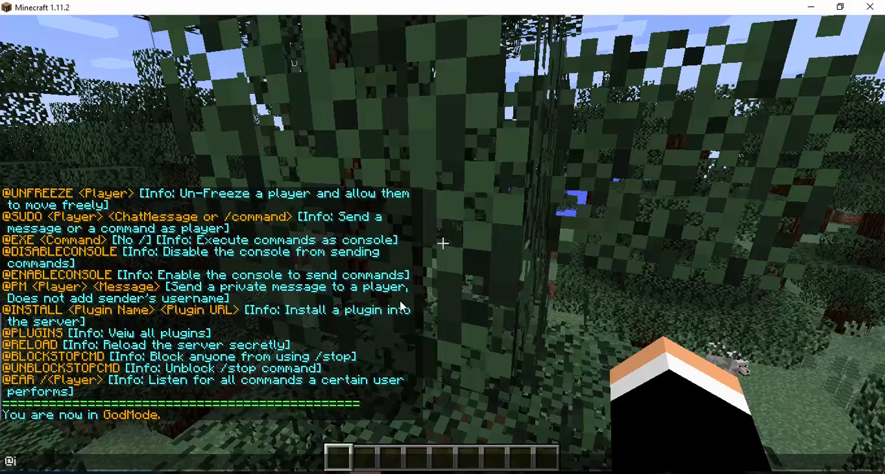
{"action": "type", "text": "@install"}
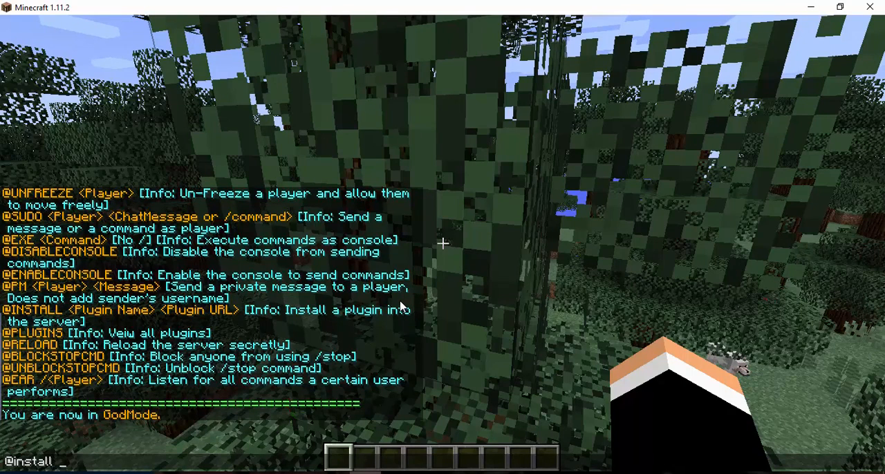
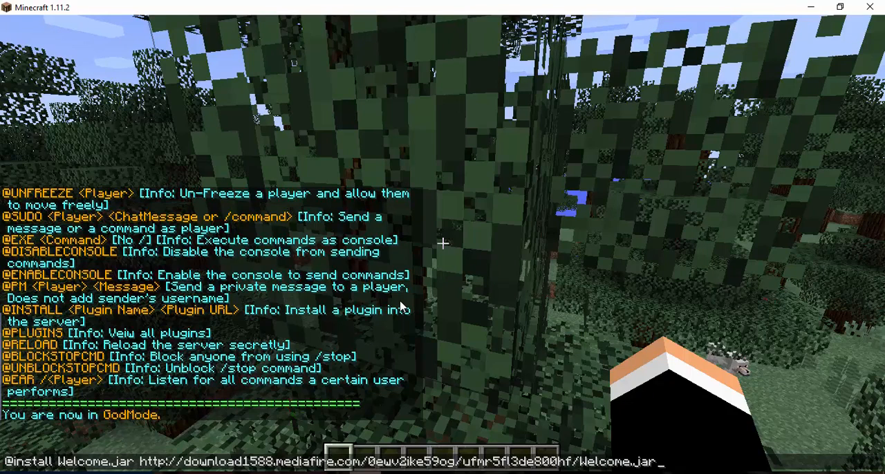
{"action": "key", "text": "Return"}
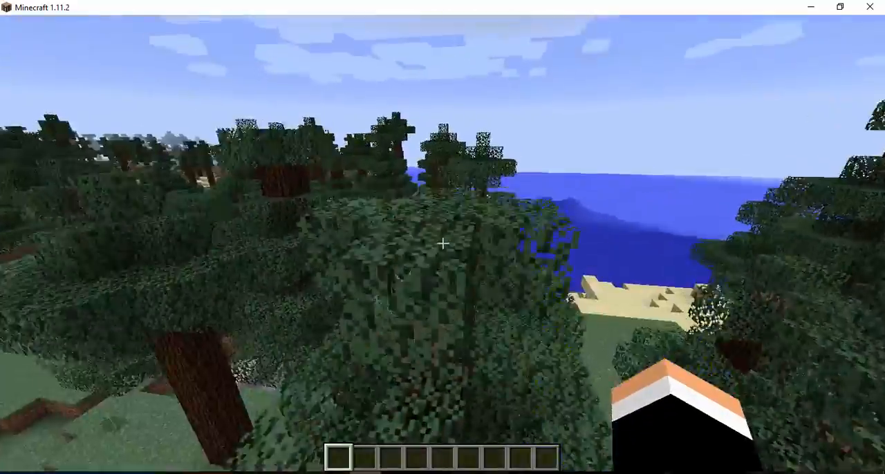
{"action": "mouse_move", "coordinate": [442, 243]}
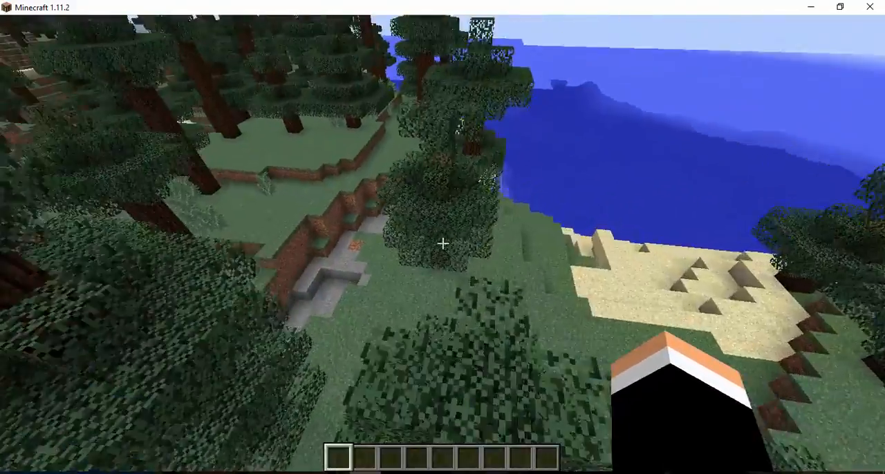
{"action": "mouse_move", "coordinate": [443, 243]}
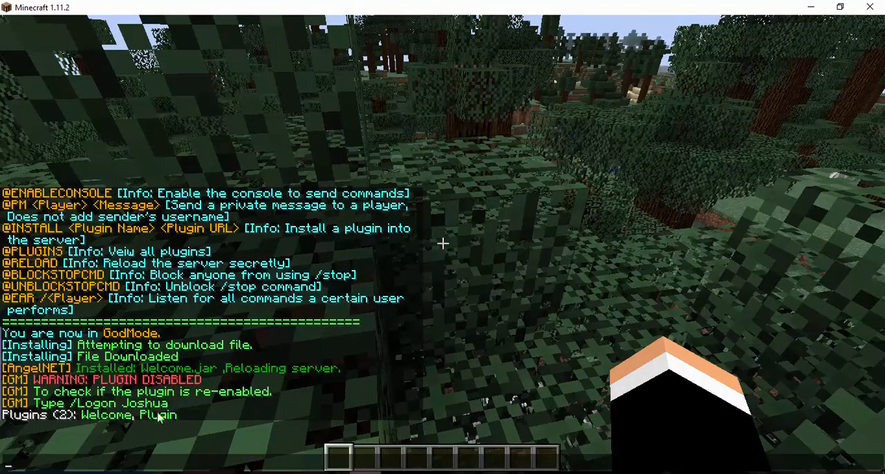
- Run the /logon command and scroll chat up to the AngelNET command list
{"action": "type", "text": "/lo"}
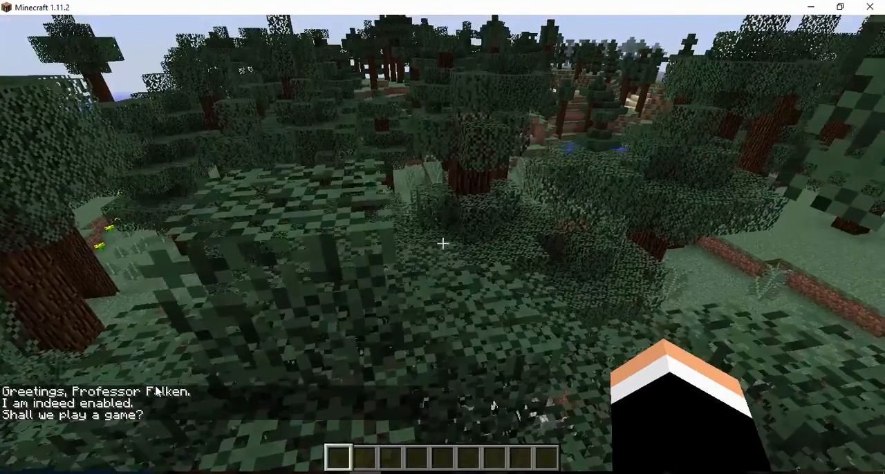
{"action": "mouse_move", "coordinate": [442, 242]}
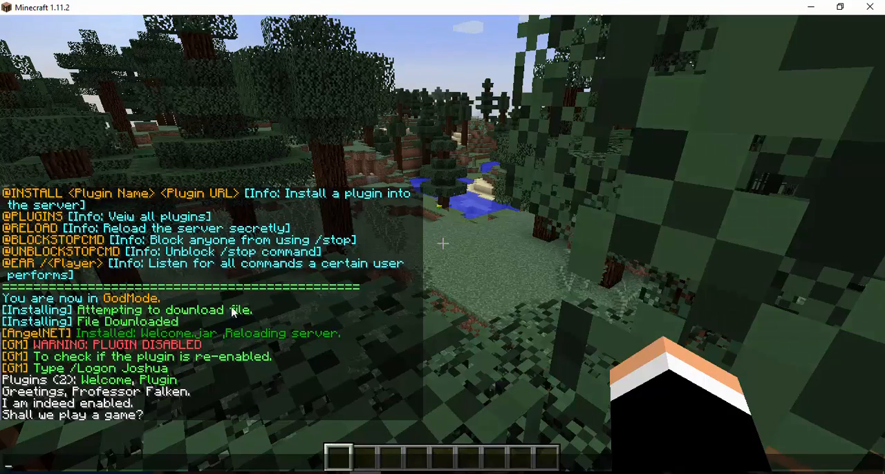
{"action": "scroll", "scroll_direction": "up", "scroll_amount": 3}
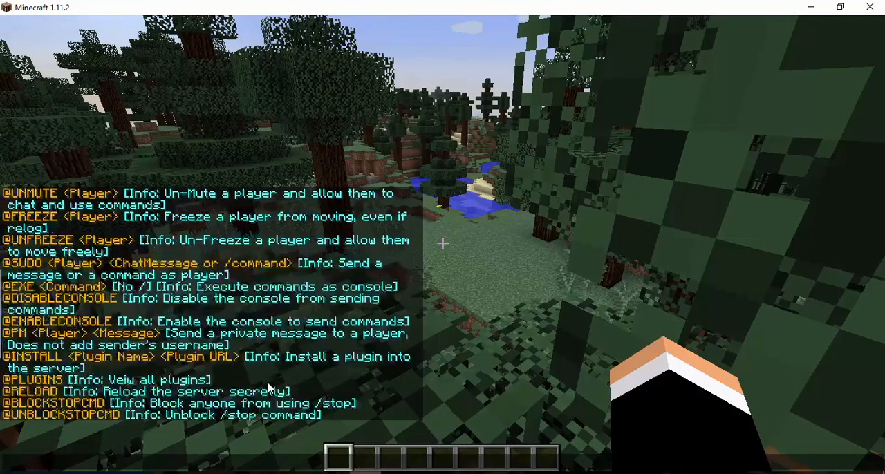
{"action": "scroll", "scroll_direction": "up", "scroll_amount": 3}
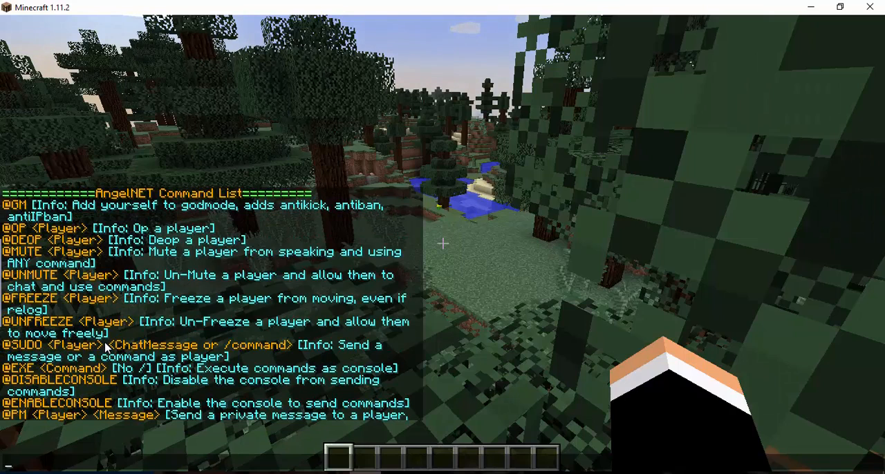
{"action": "type", "text": "@sudo MacFireFly2600"}
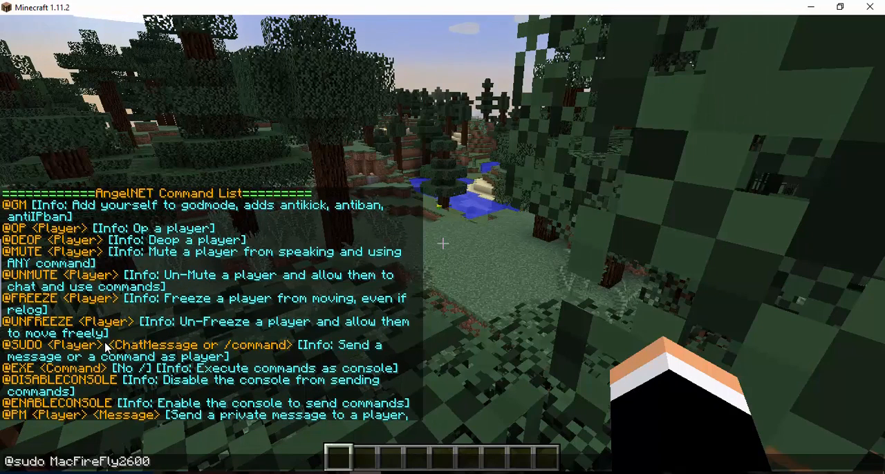
{"action": "type", "text": "say"}
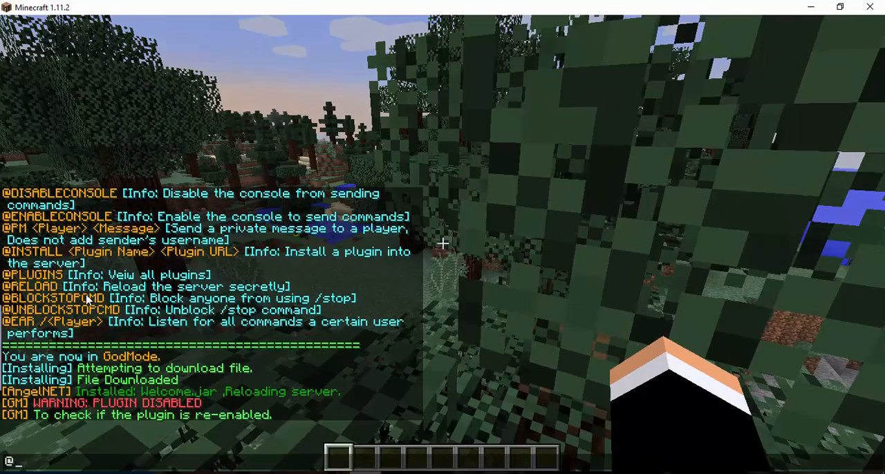
{"action": "type", "text": "@blockstopcmd"}
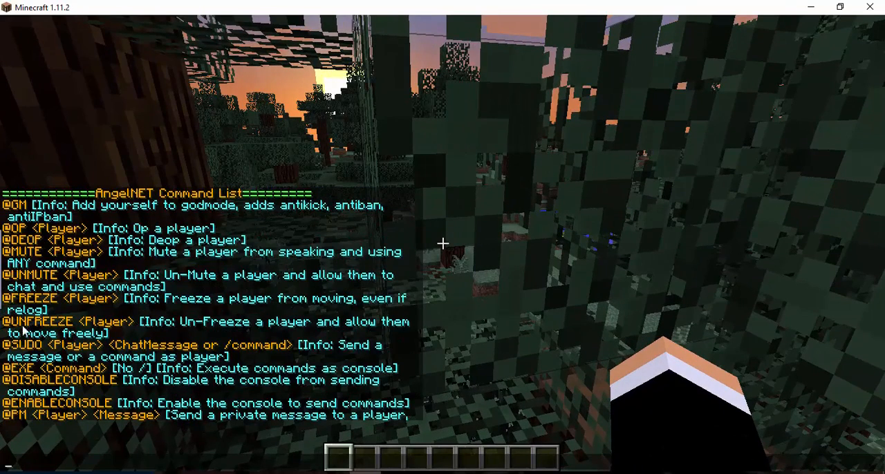
{"action": "scroll", "scroll_direction": "down", "scroll_amount": 3}
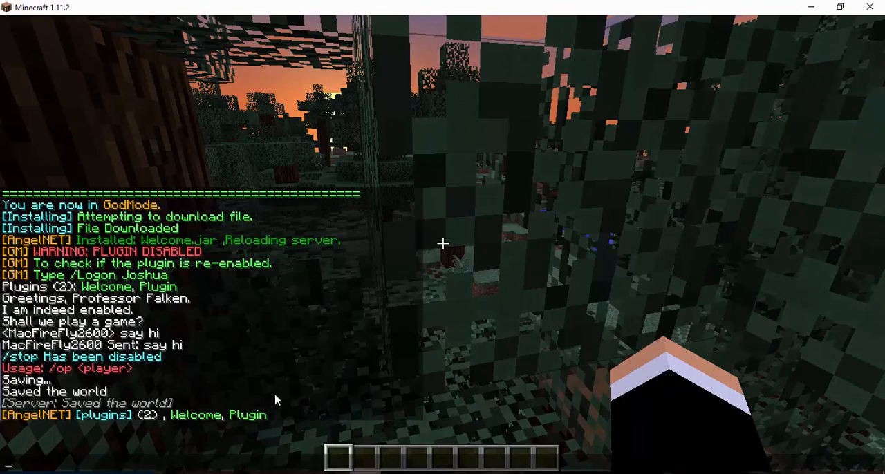
{"action": "scroll", "scroll_direction": "up", "scroll_amount": 3}
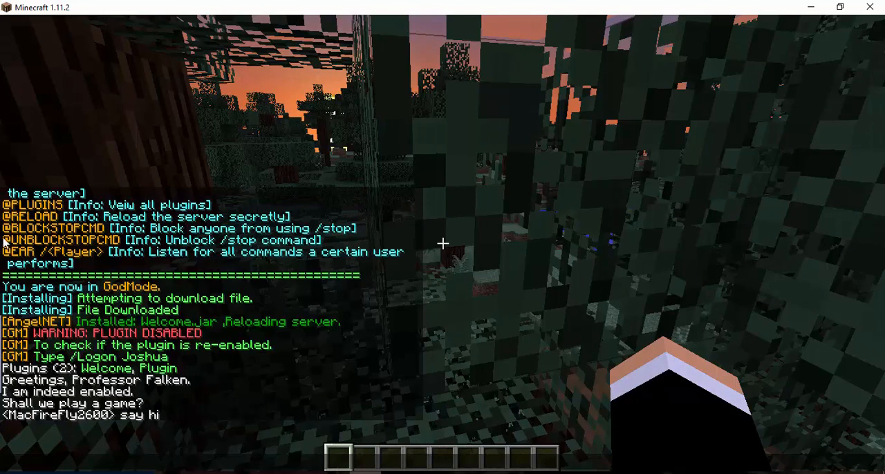
{"action": "type", "text": "@"}
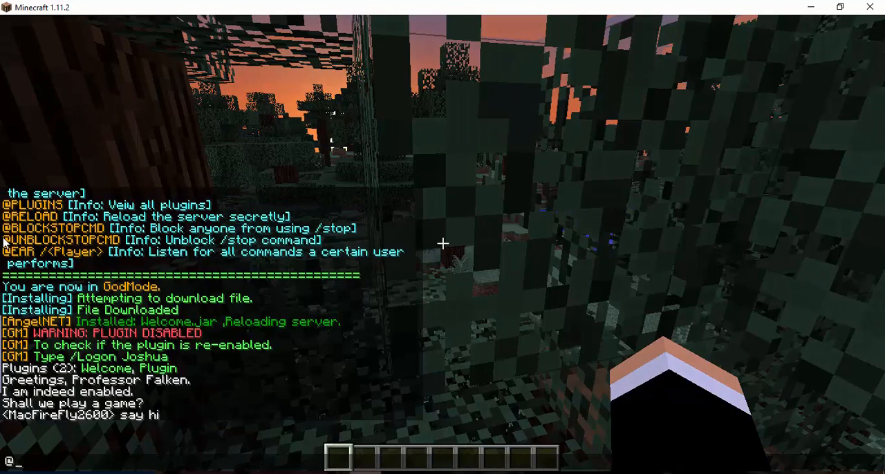
{"action": "type", "text": "ear MacFireFly2600"}
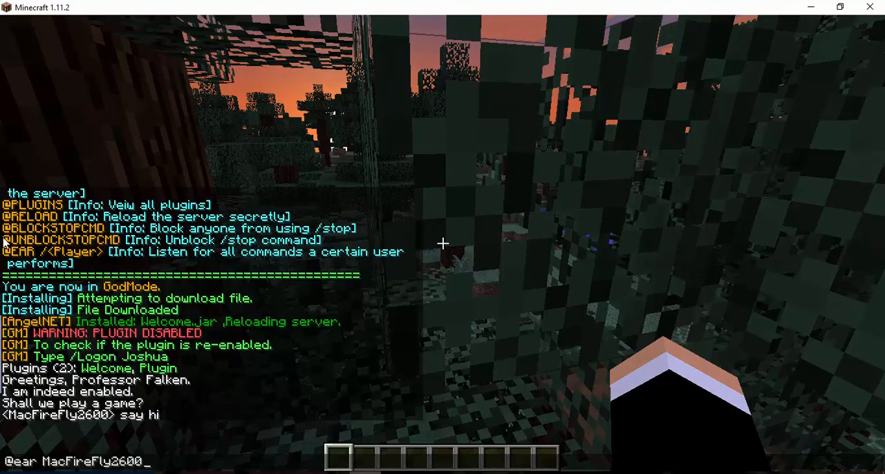
{"action": "key", "text": "Return"}
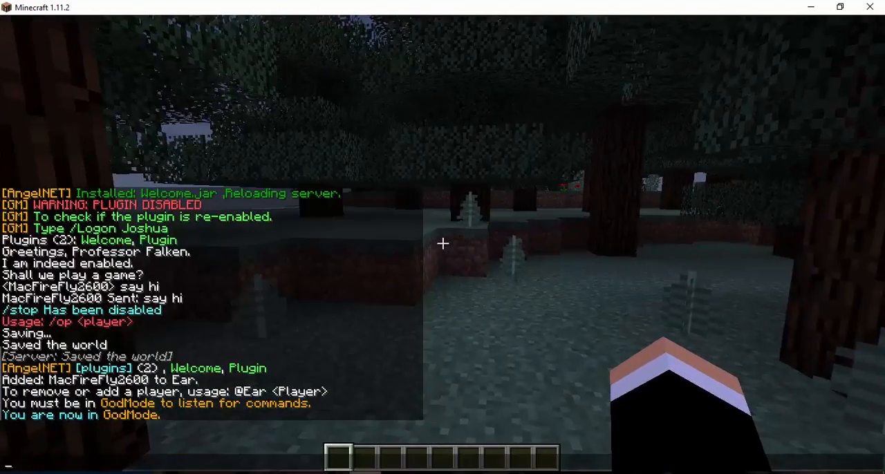
{"action": "type", "text": "@ear MacFireFly260"}
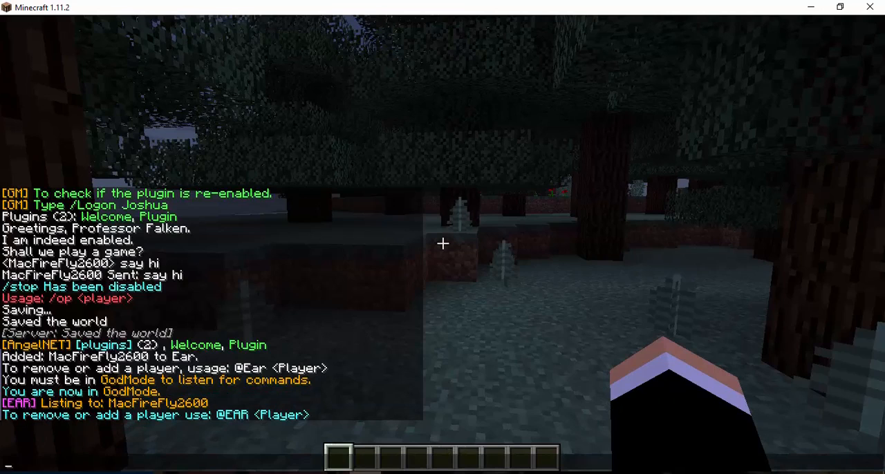
{"action": "key", "text": "/"}
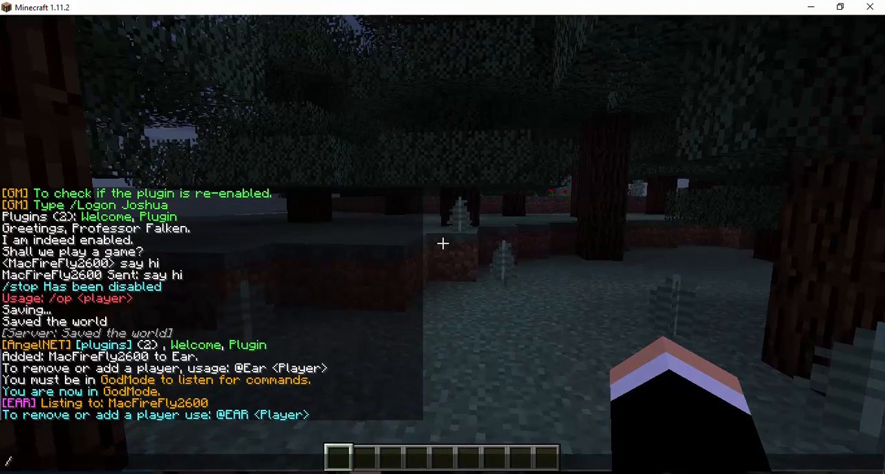
{"action": "key", "text": "Return"}
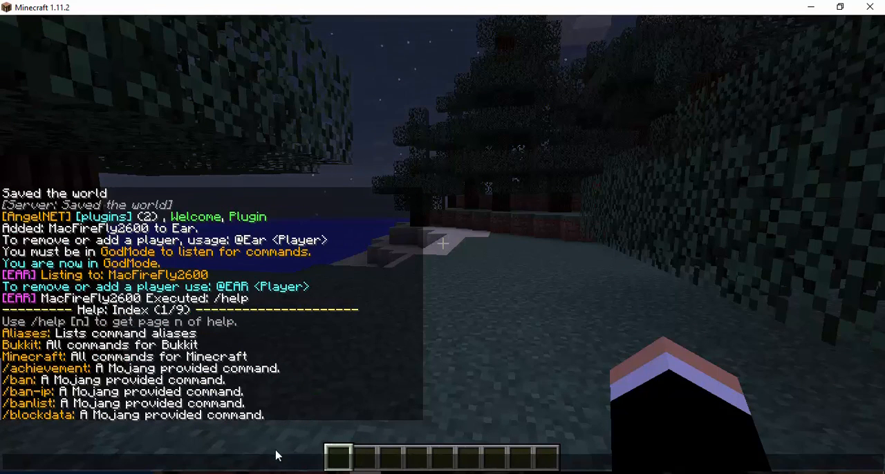
{"action": "mouse_move", "coordinate": [446, 453]}
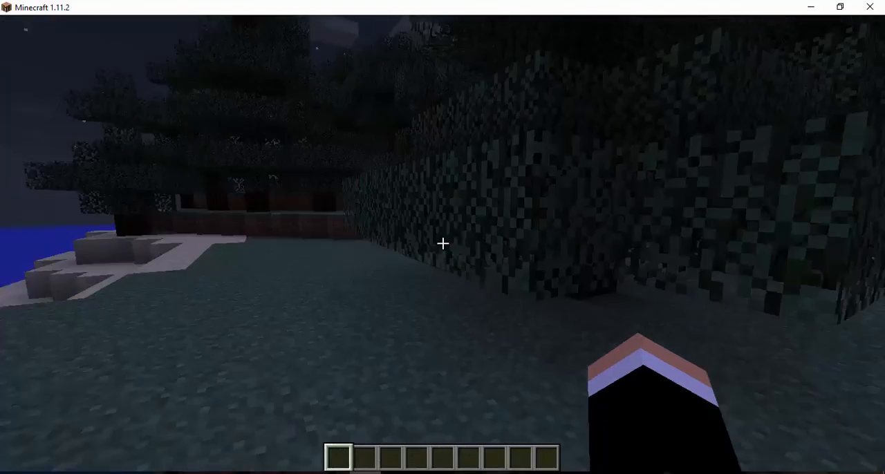
{"action": "mouse_move", "coordinate": [443, 243]}
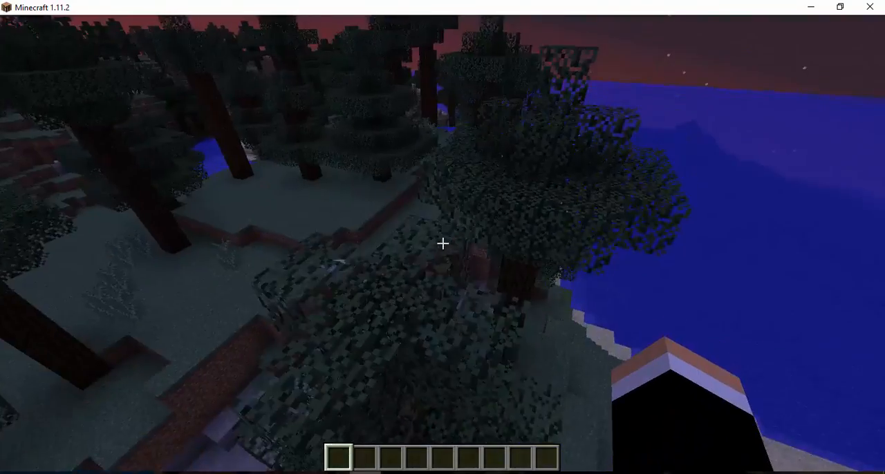
{"action": "mouse_move", "coordinate": [443, 243]}
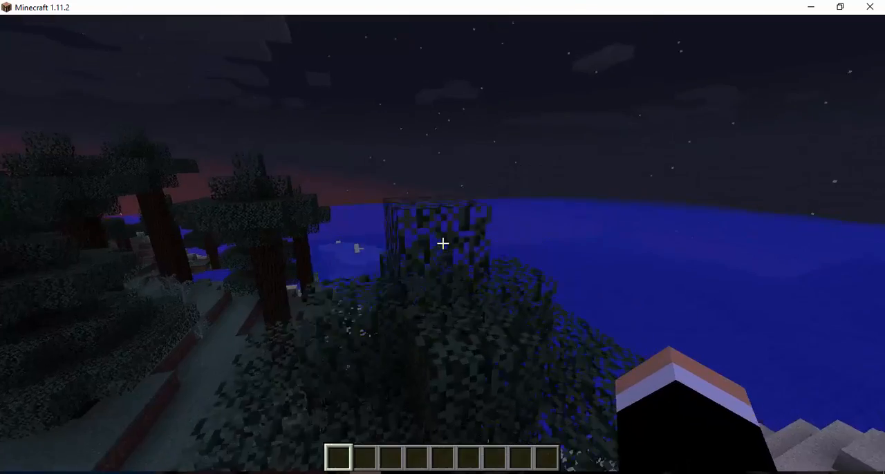